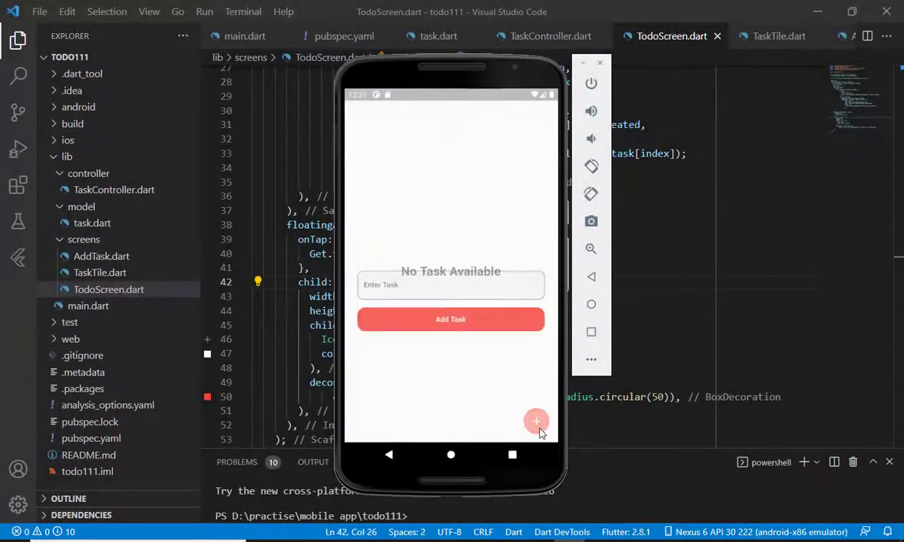
Add the task 'go to shop to collect beans' to the todo list in the emulator
click(536, 422)
text(ge)
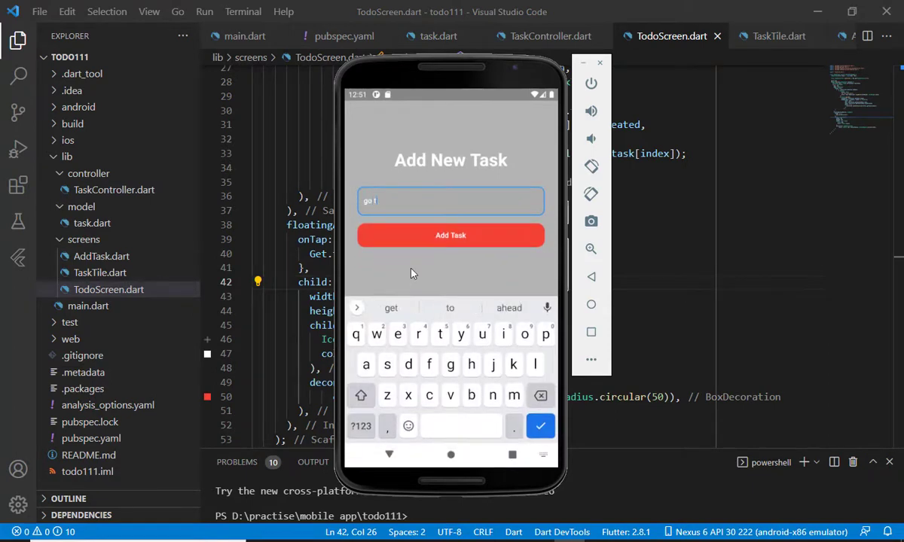
text(to shop to collect)
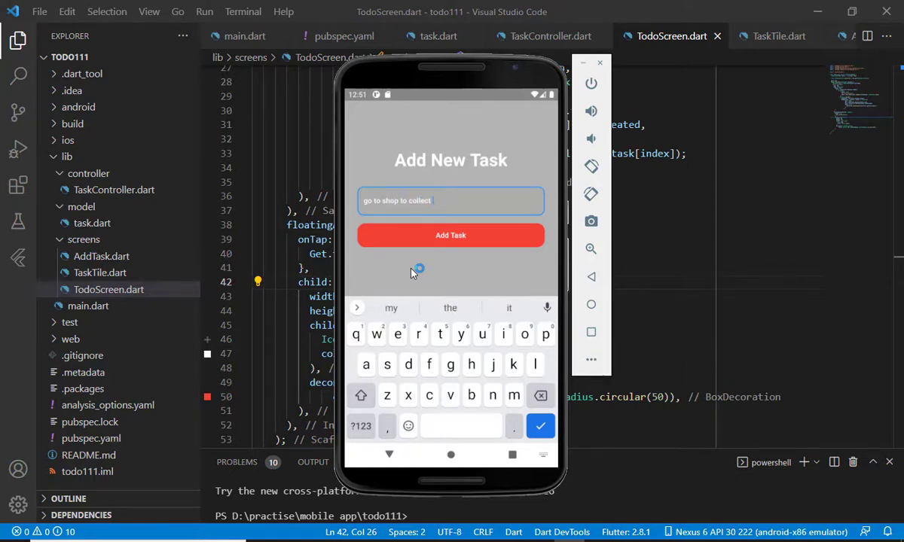
text(beans)
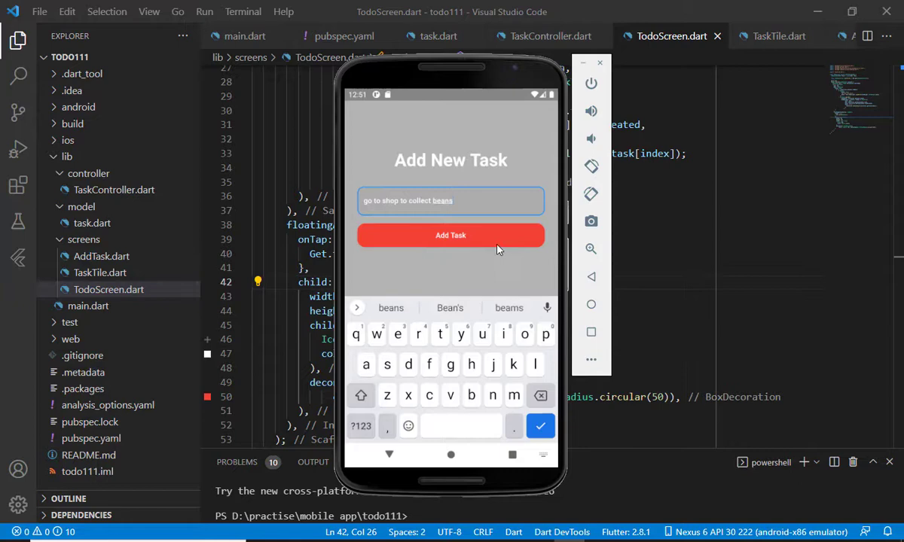
click(451, 235)
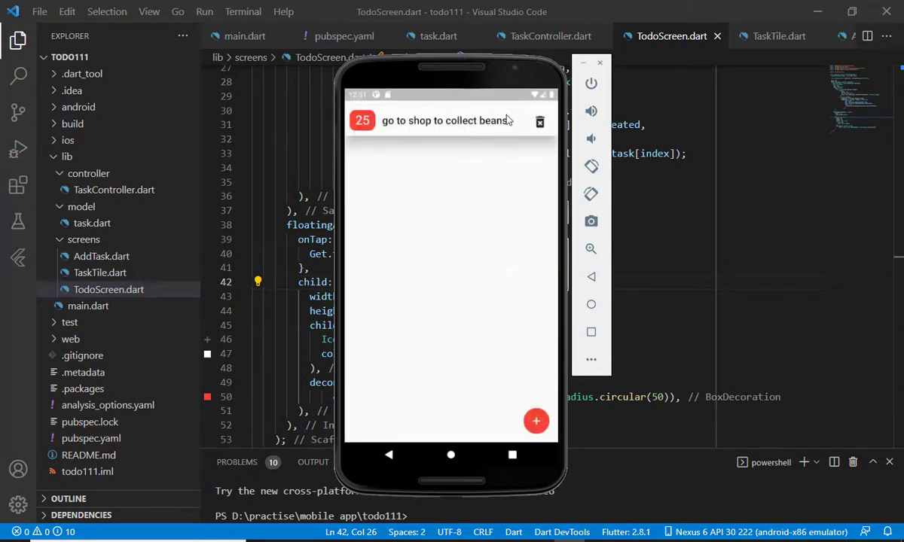
Add further tasks 'aaaa1111' and 'zzzzz' to the todo list
click(536, 421)
text(new)
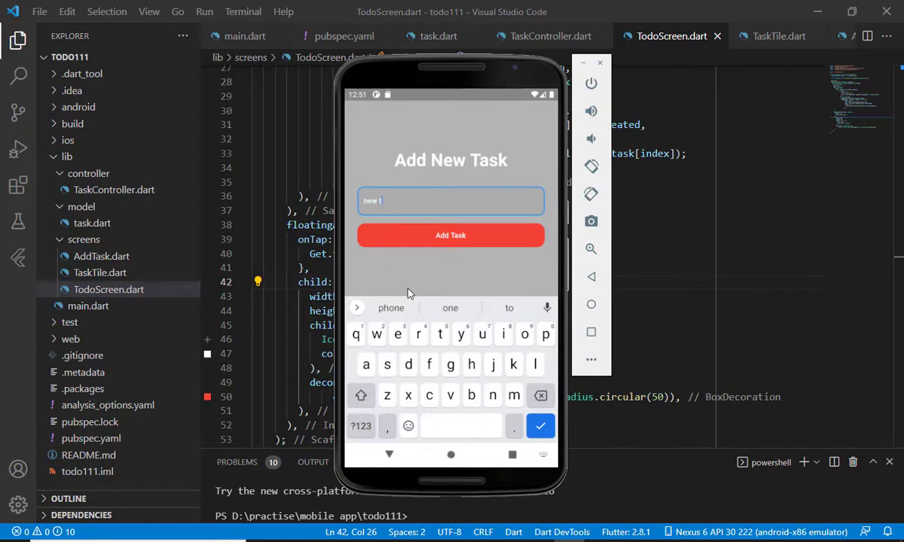
text(ask)
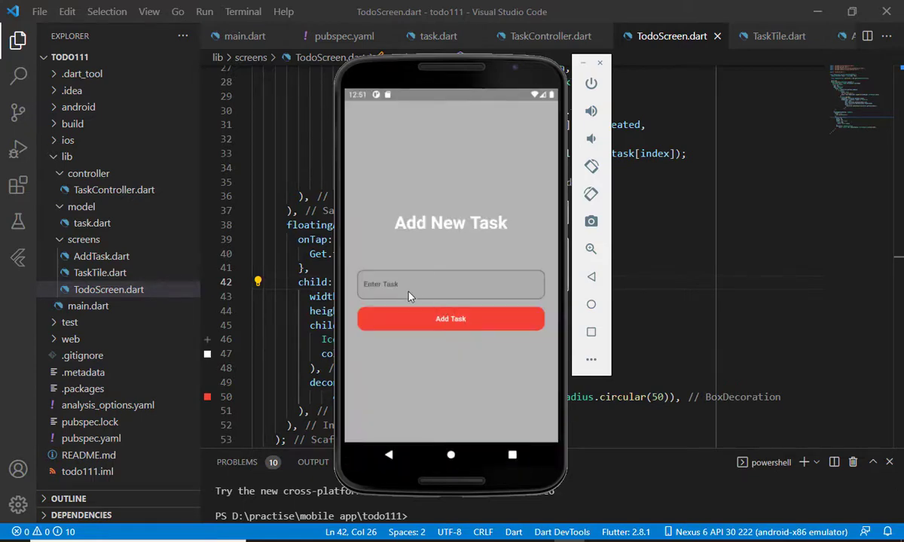
text(aaaa1111)
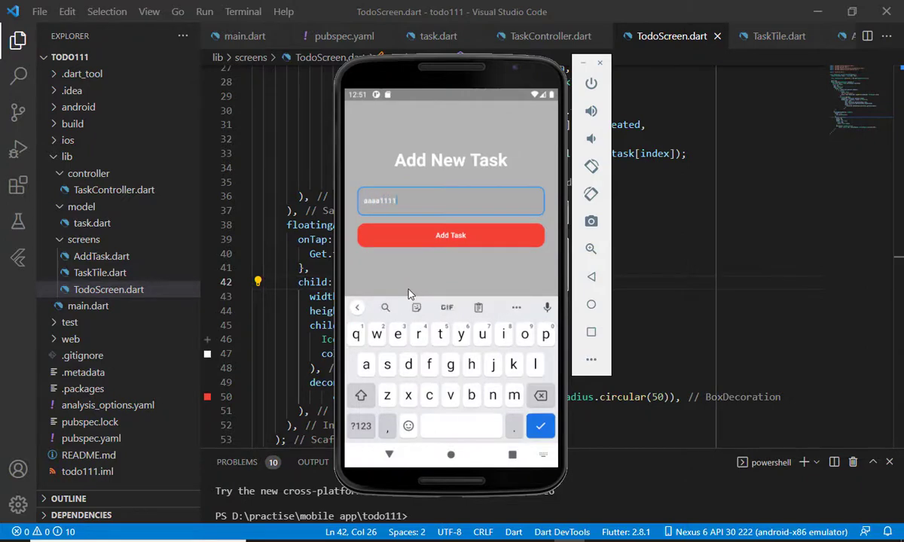
click(450, 235)
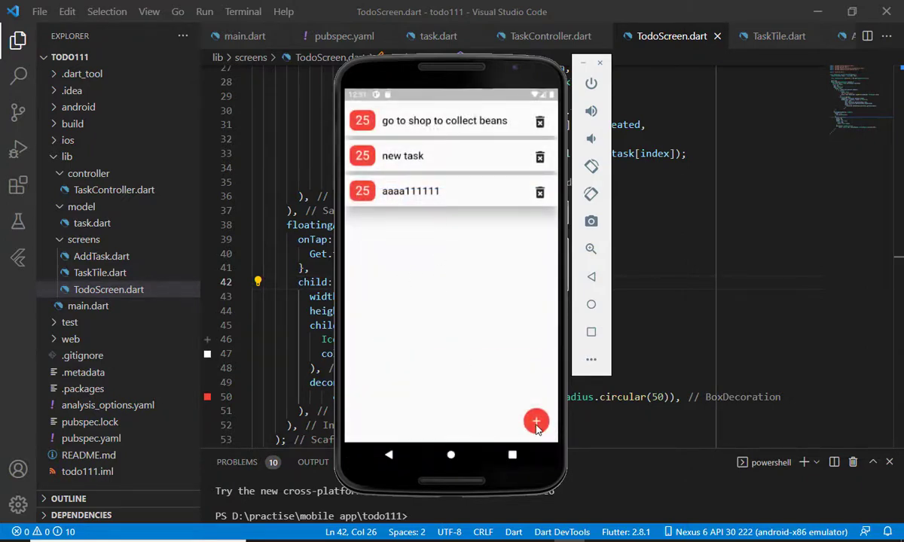
click(536, 421)
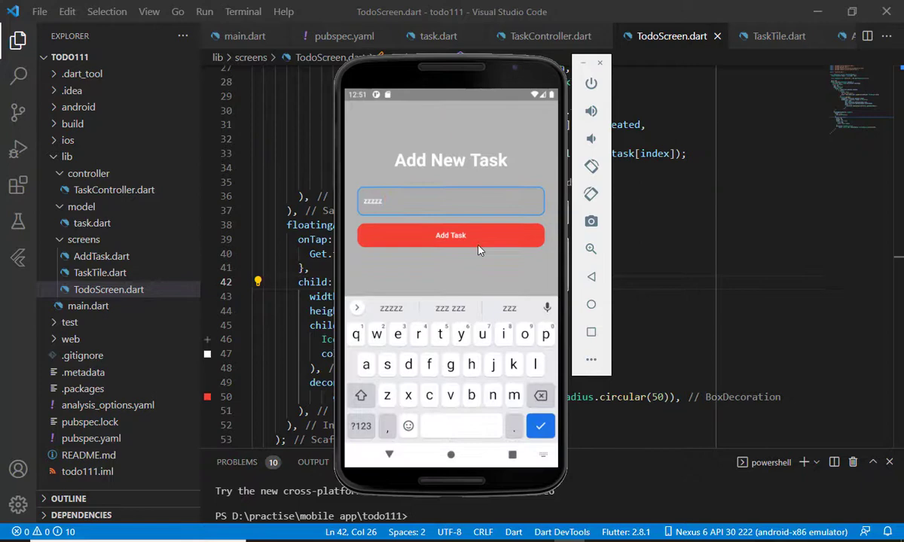
click(451, 235)
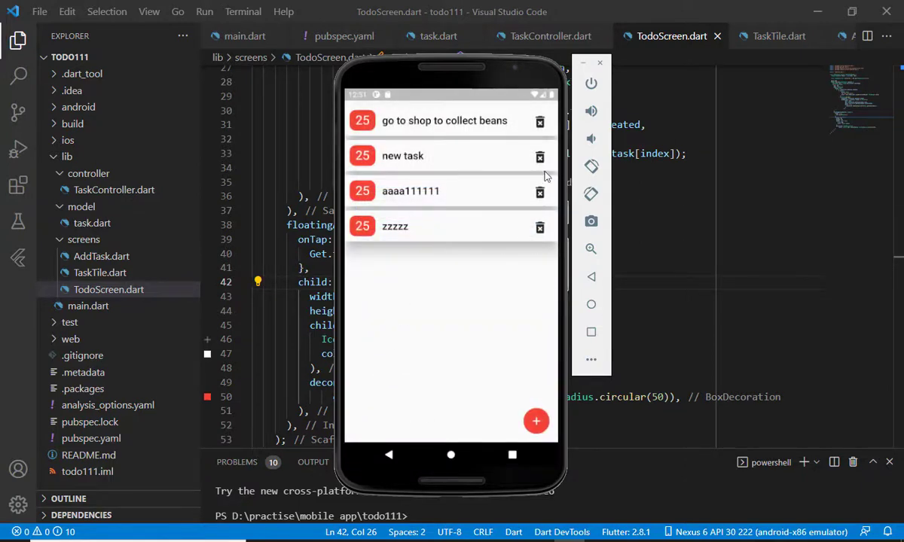
Delete two tasks from the list using their trash icons
click(539, 157)
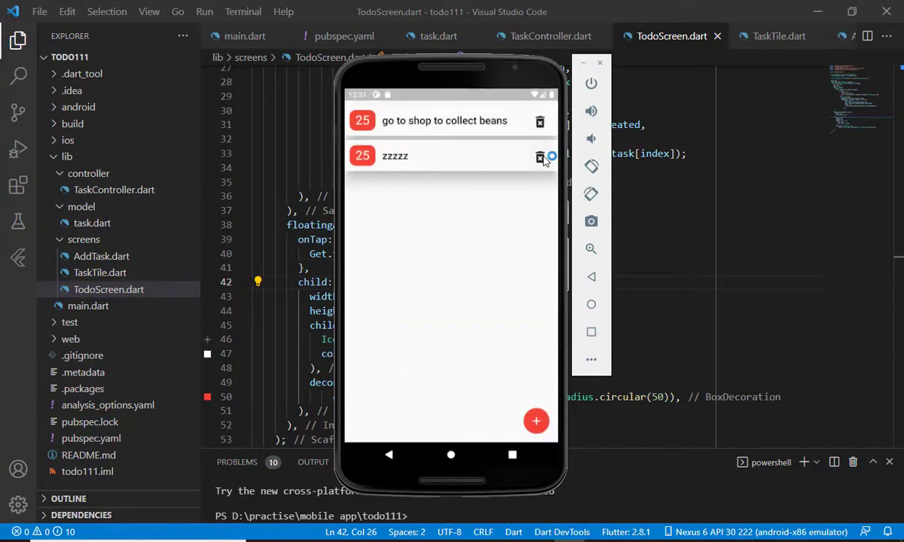
click(541, 156)
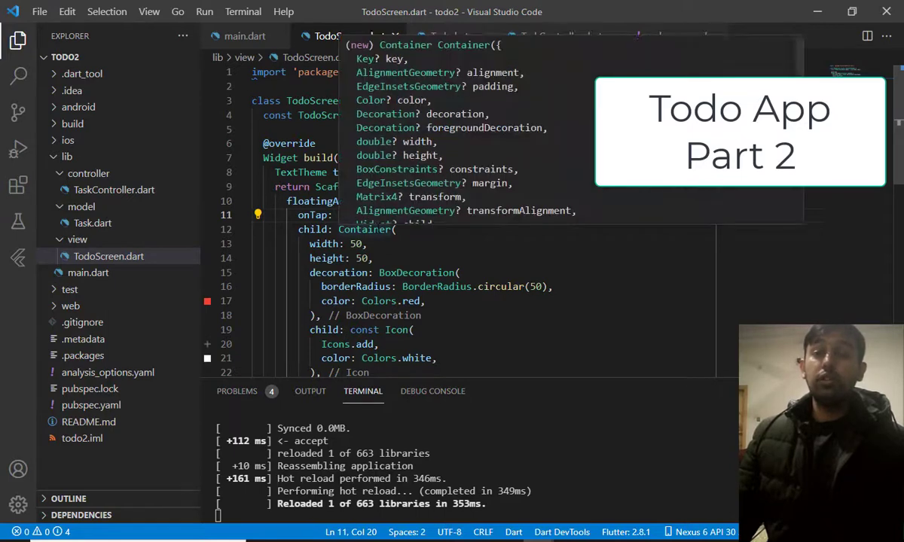
Create a new file AddTaskScreen.dart in the project's view folder
right_click(78, 240)
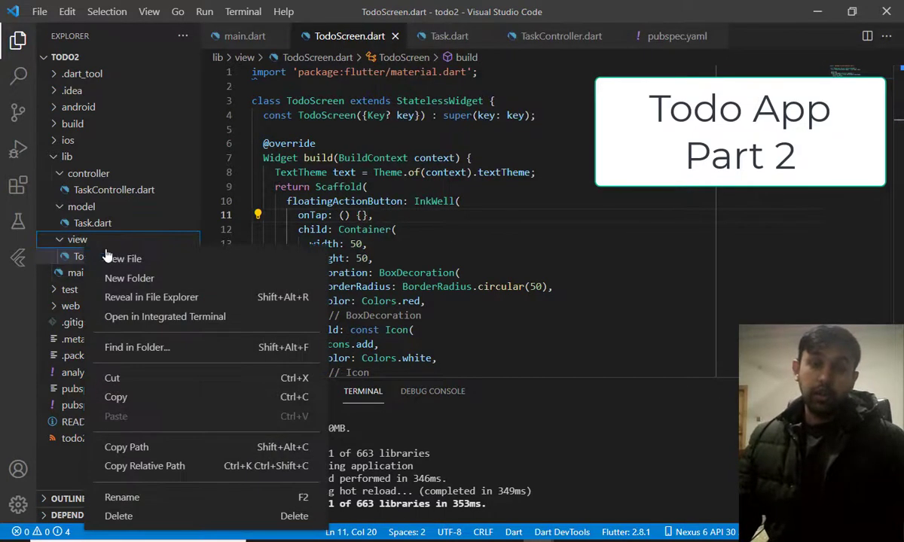
mouse_move(124, 259)
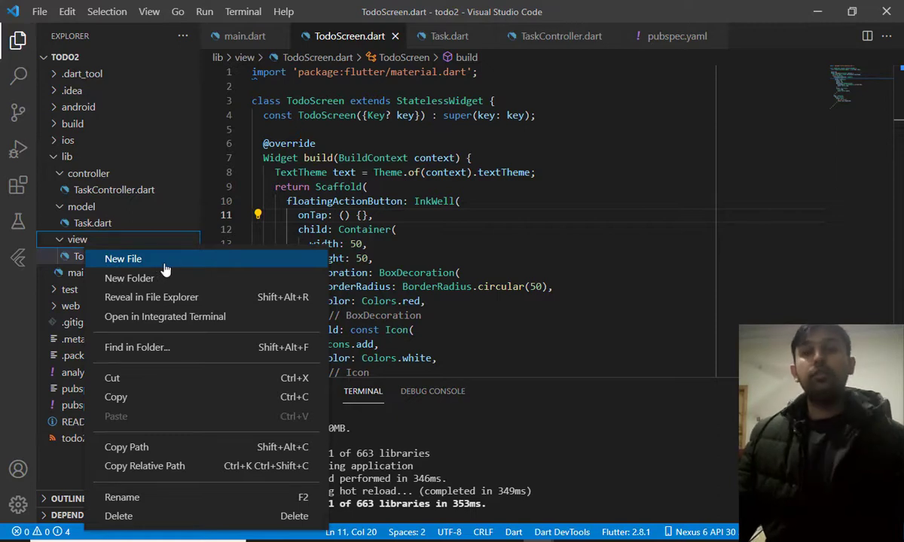
click(123, 260)
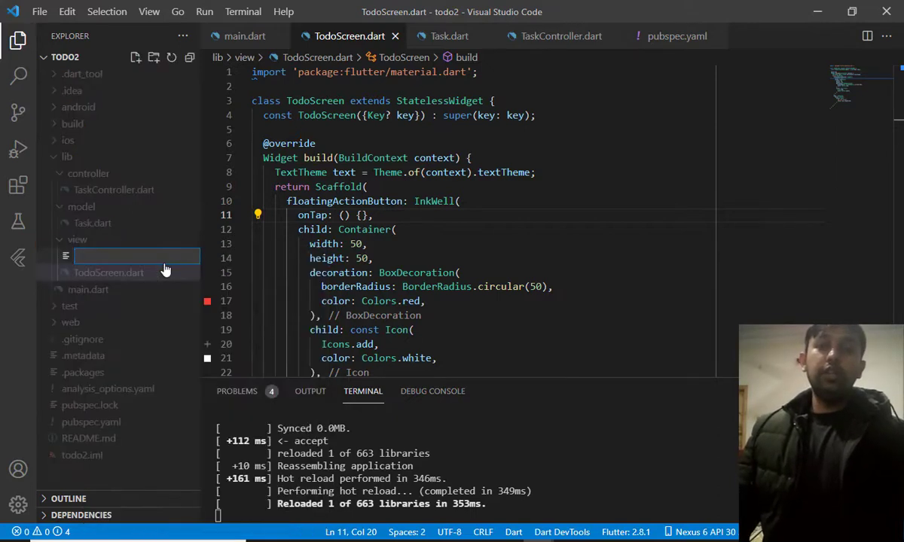
text(ADD)
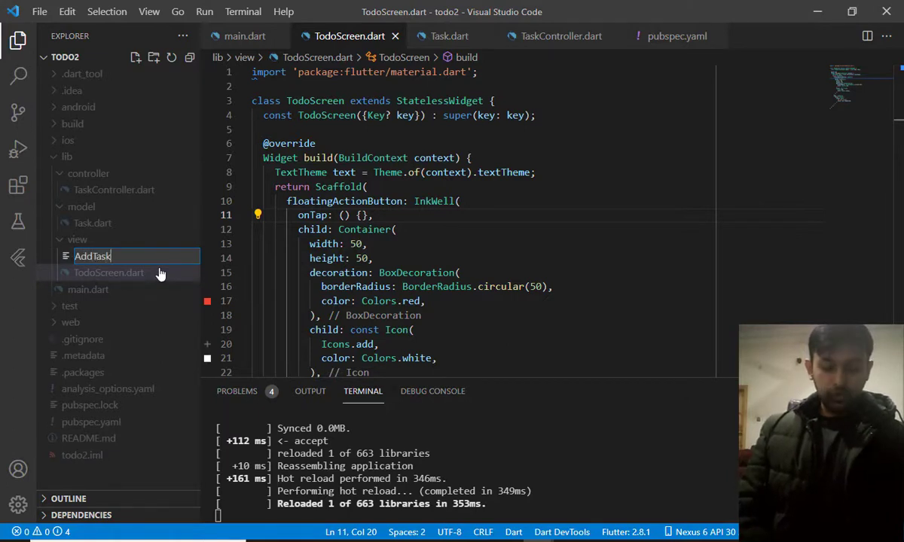
text(Screen.dart)
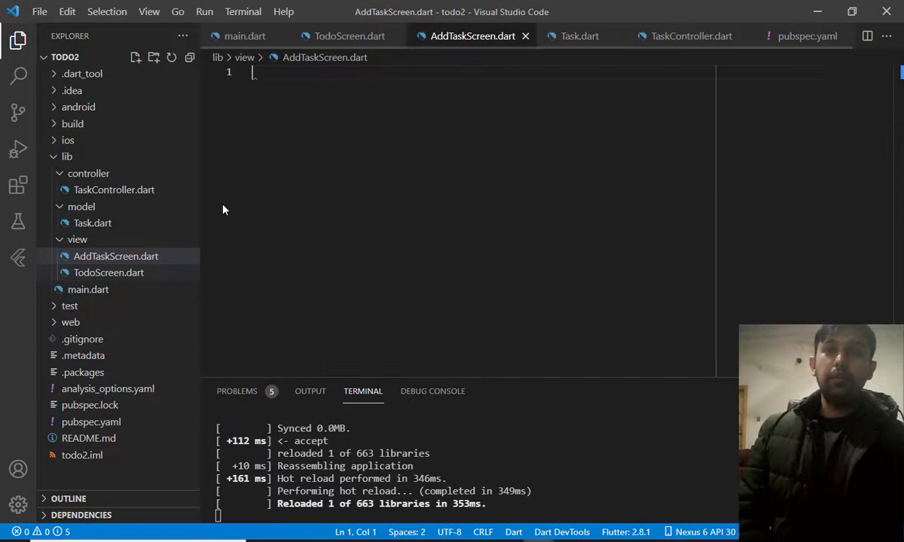
Insert a stateless widget snippet and name its class AddTaskScreen
text(s)
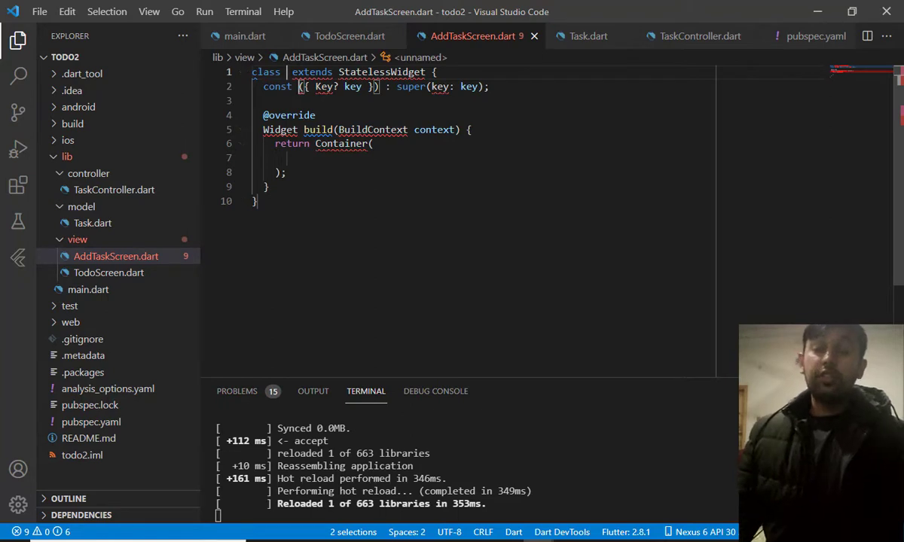
double_click(382, 72)
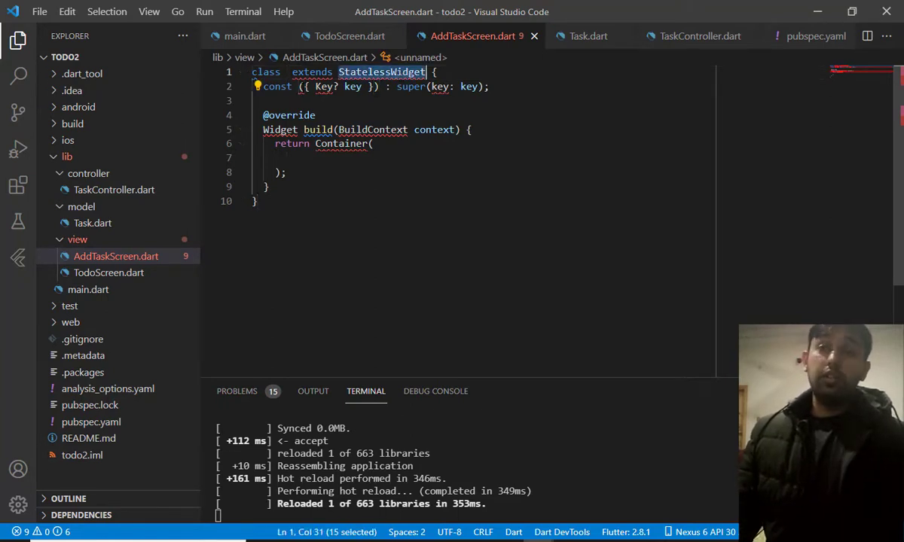
text(Add)
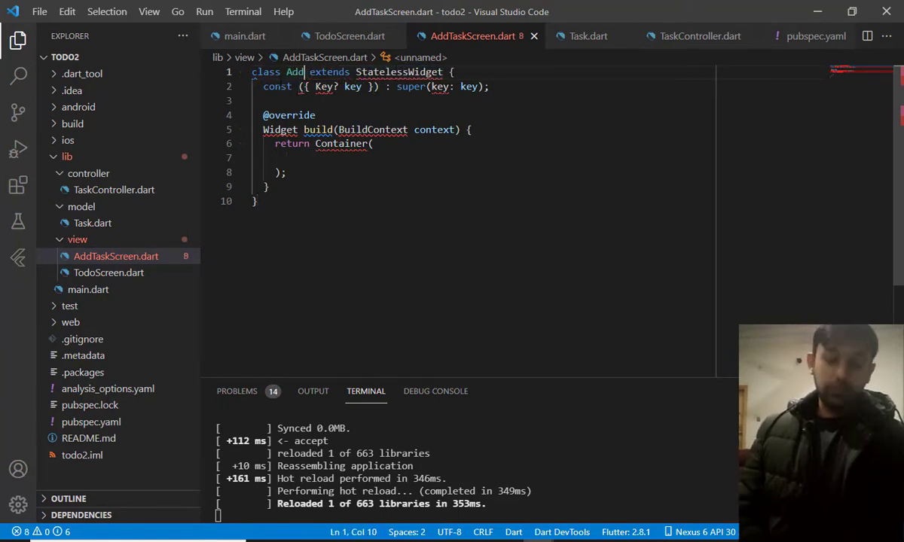
text(TaskScreen)
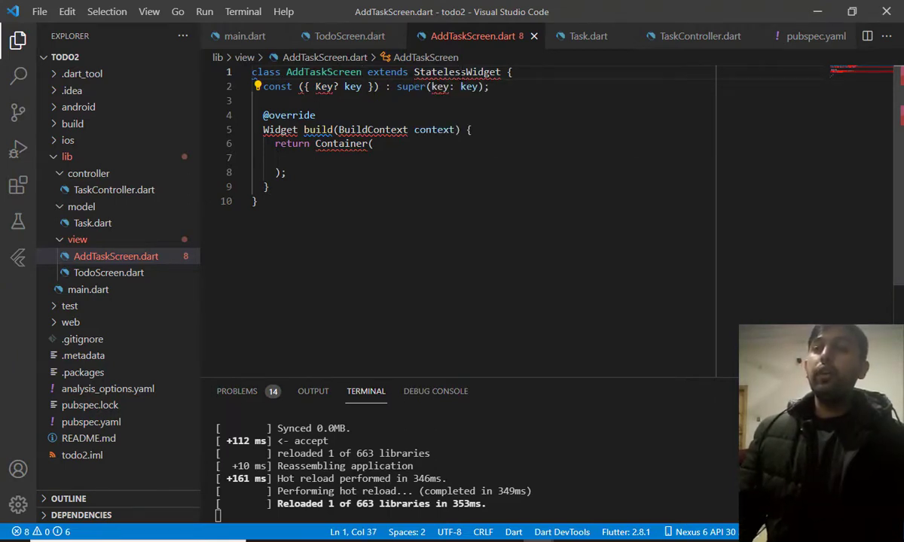
Import flutter/material.dart, name the constructor AddTaskScreen and select the returned Container
text(import 'package:flutter/material.dart';)
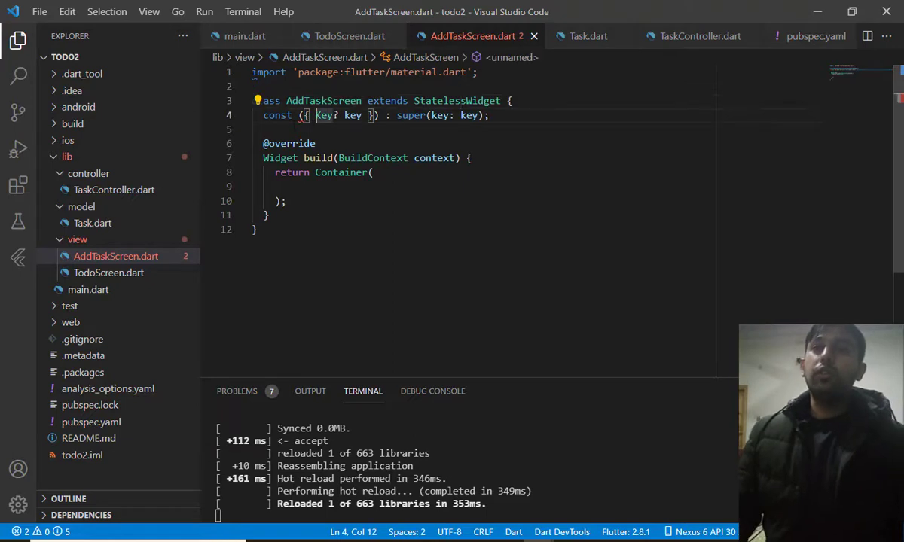
double_click(324, 99)
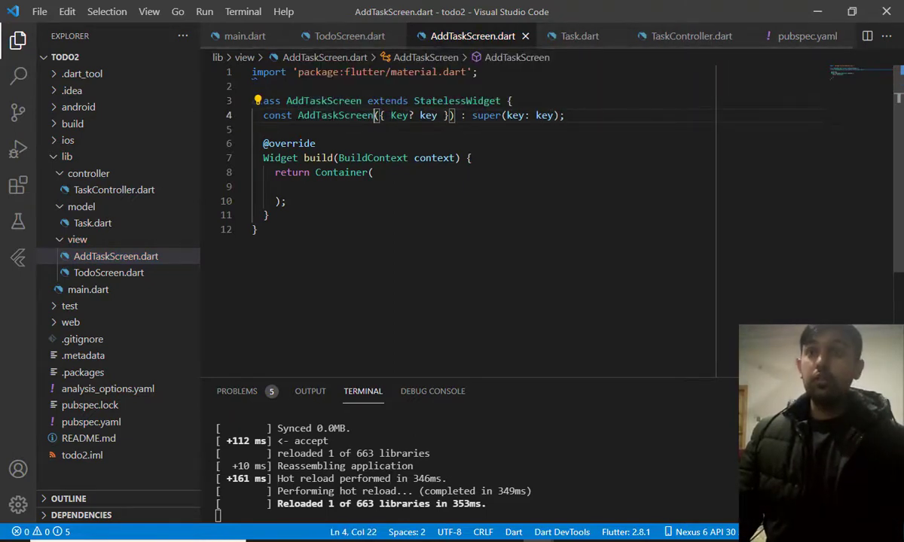
double_click(335, 115)
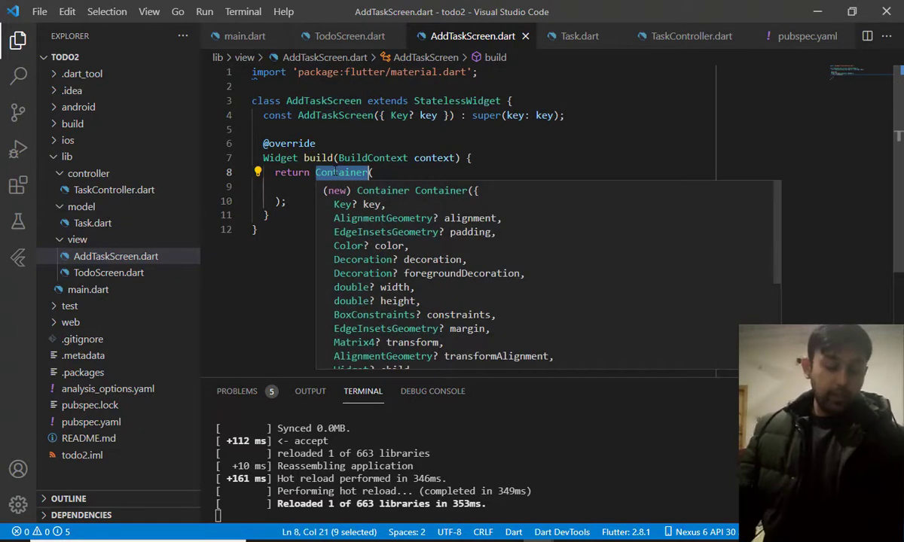
Return a Scaffold with a body and remove a first bare Column attempt
text(Scaffold)
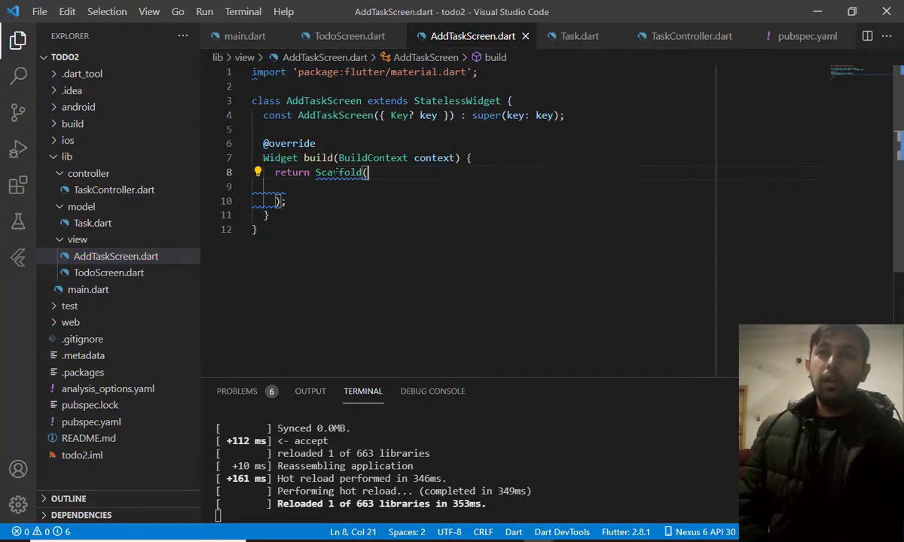
text(const)
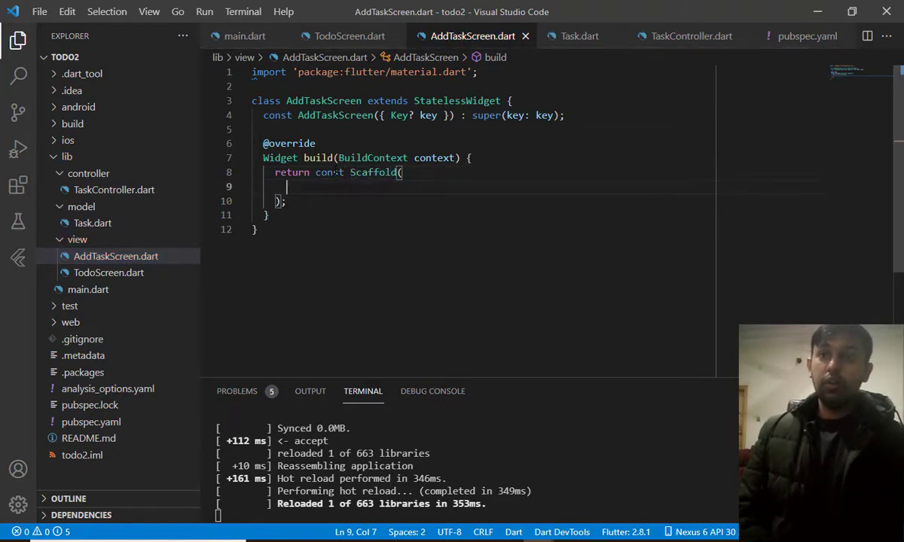
text(body:)
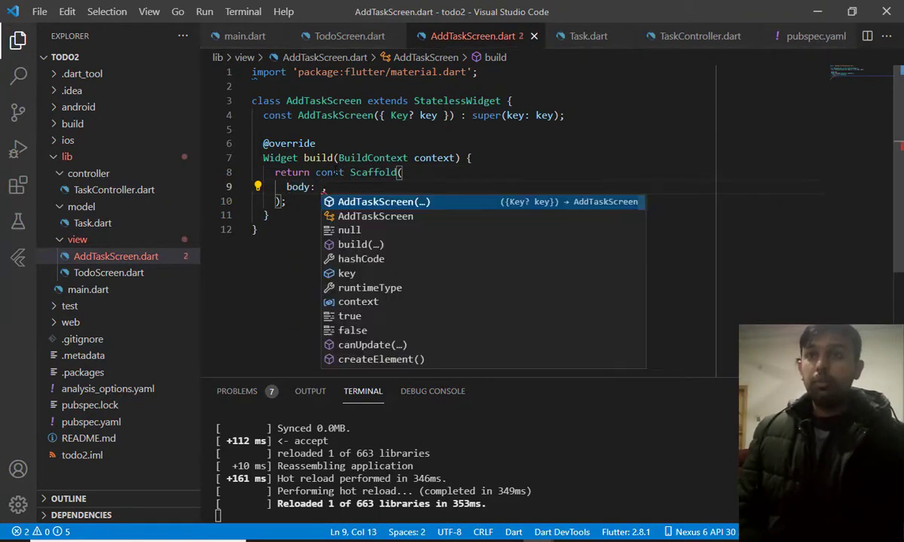
text(Column()
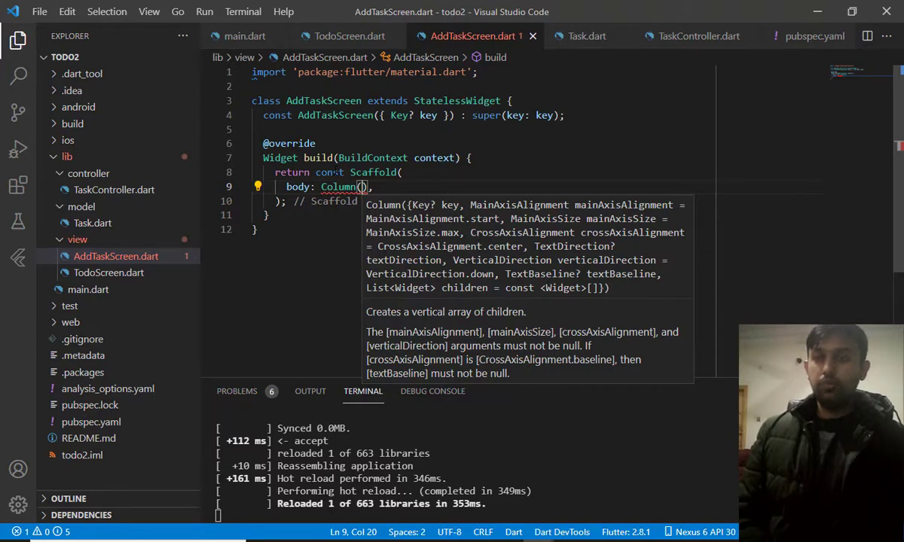
text(children: [],)
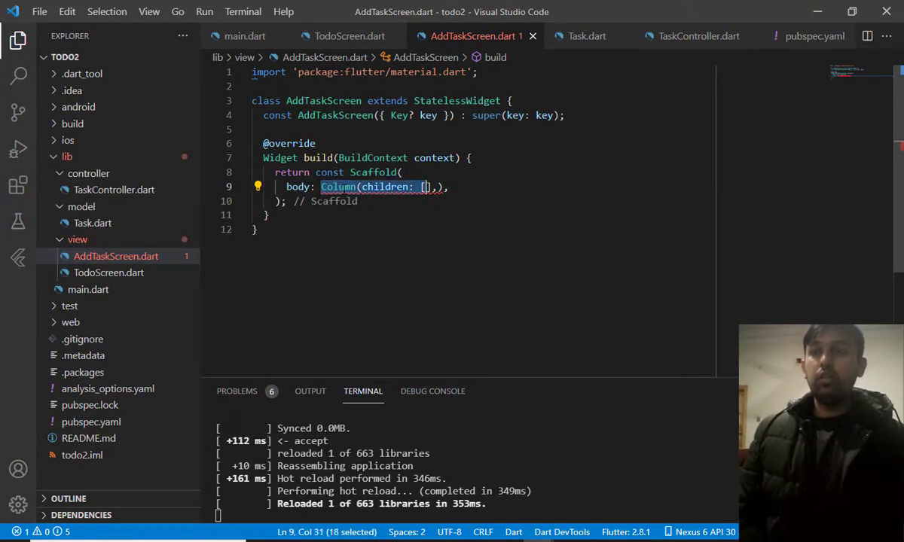
key(Delete)
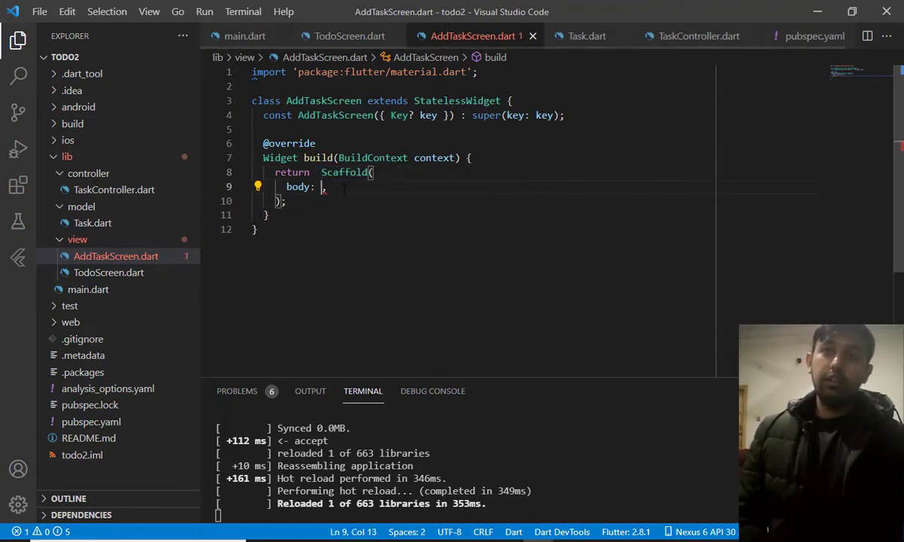
Make the body a SafeArea wrapping a Column with an empty children list
text(SafeArea(child:)
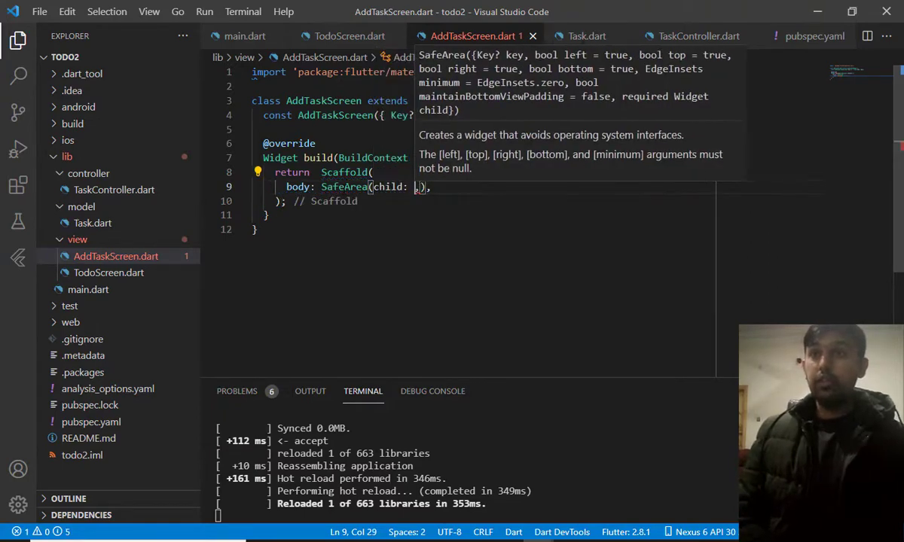
text(Column)
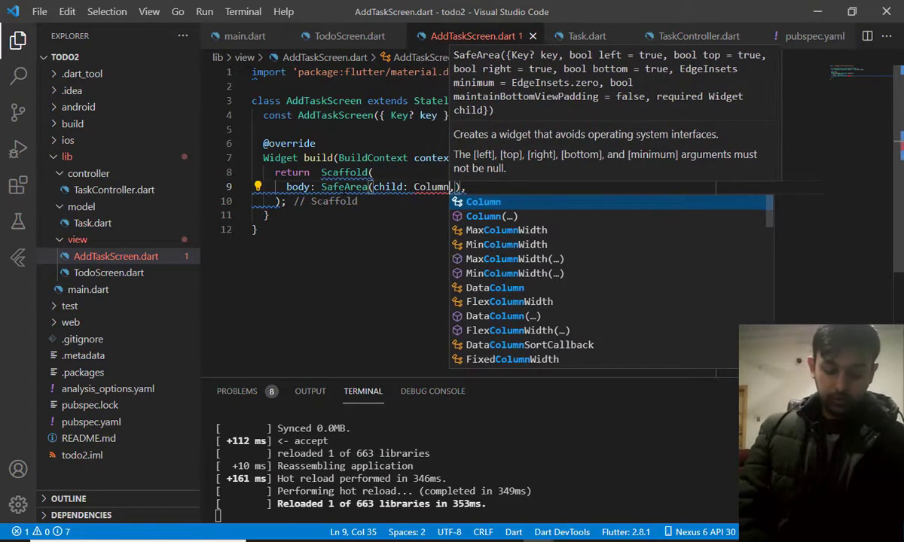
text(children: [],)
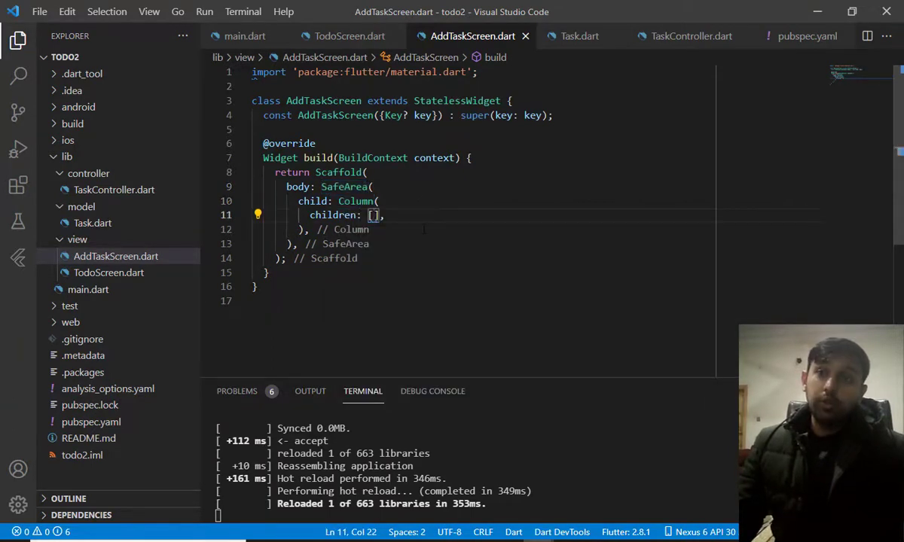
Add Spacer(flex: 3) as the Column's first child
text(Sap)
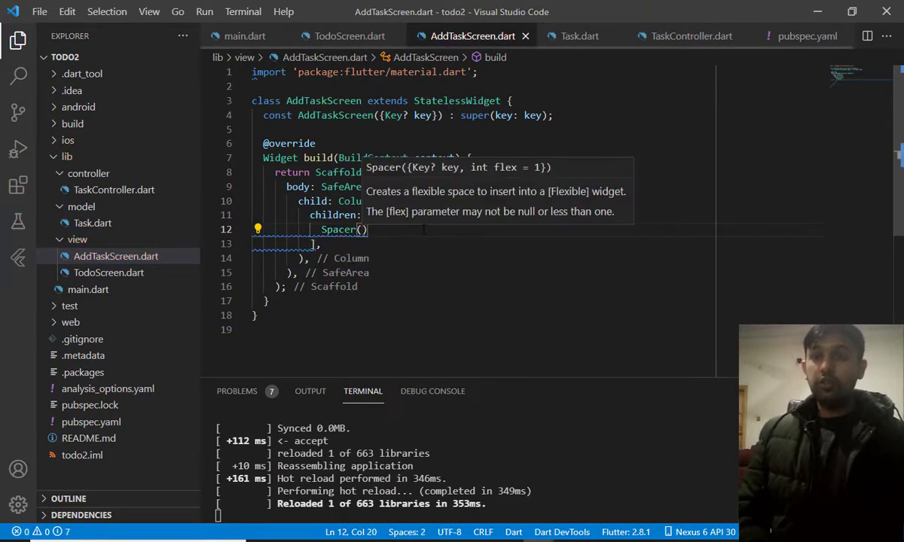
text(flex: ,)
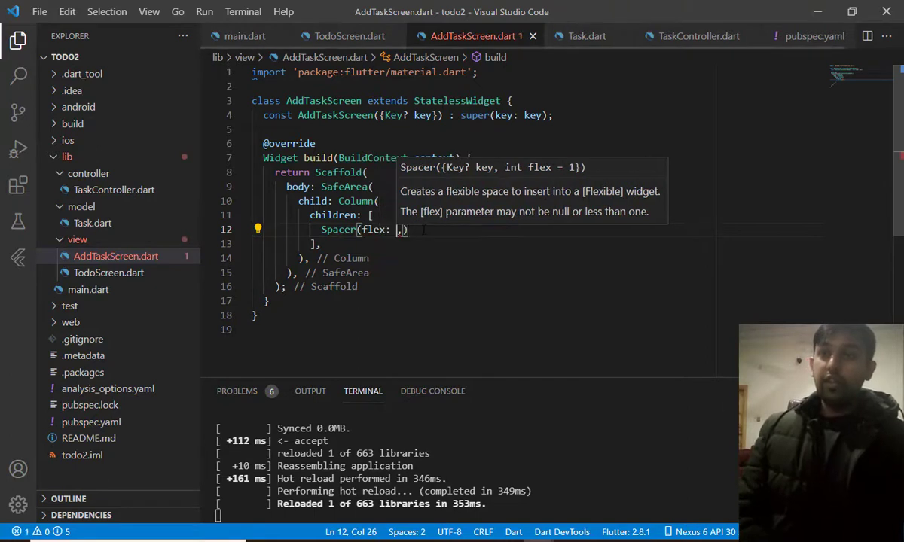
text(3,)
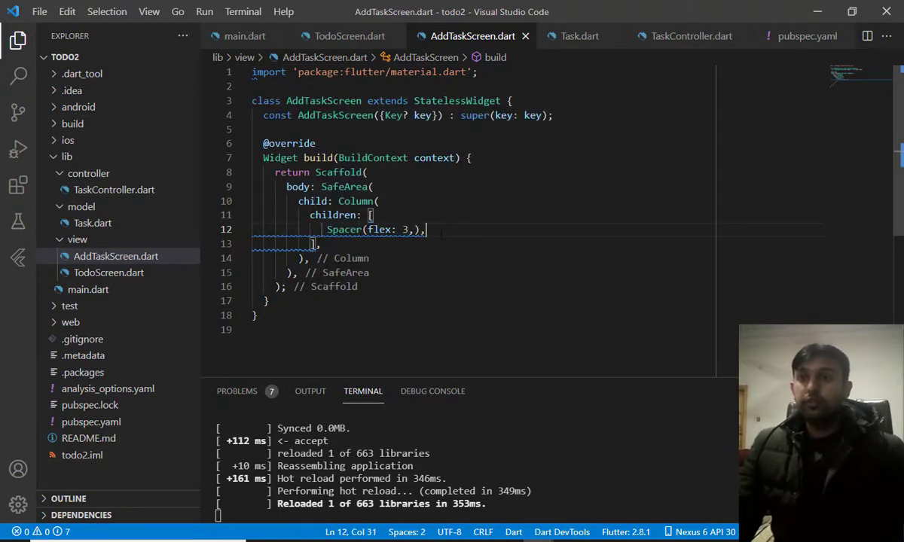
key(Enter)
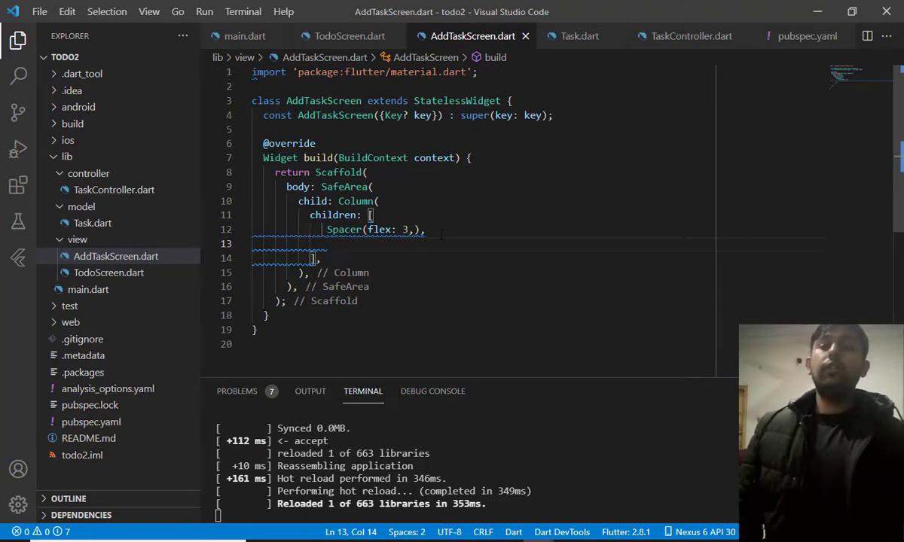
Add an 'Add New Task' Text and copy the TextTheme line from TodoScreen.dart into build
text(Text(data)
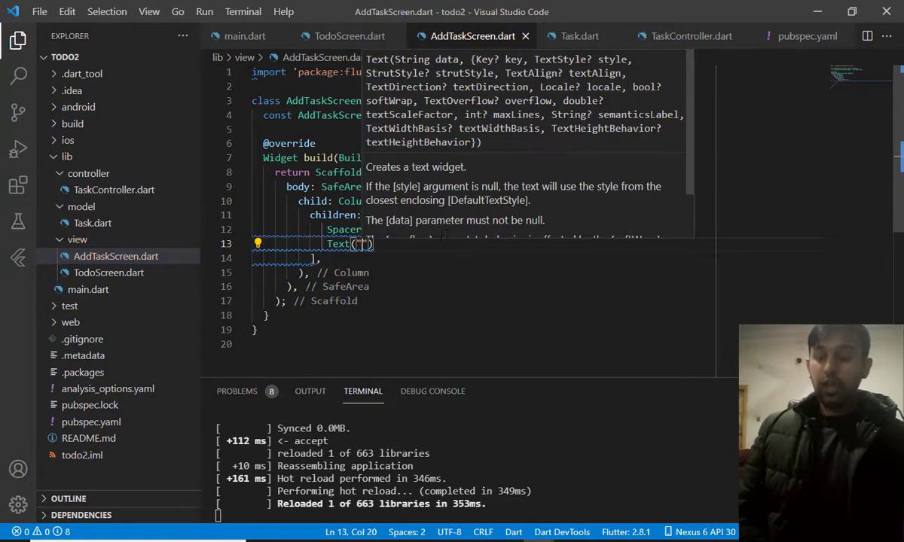
text(ADD)
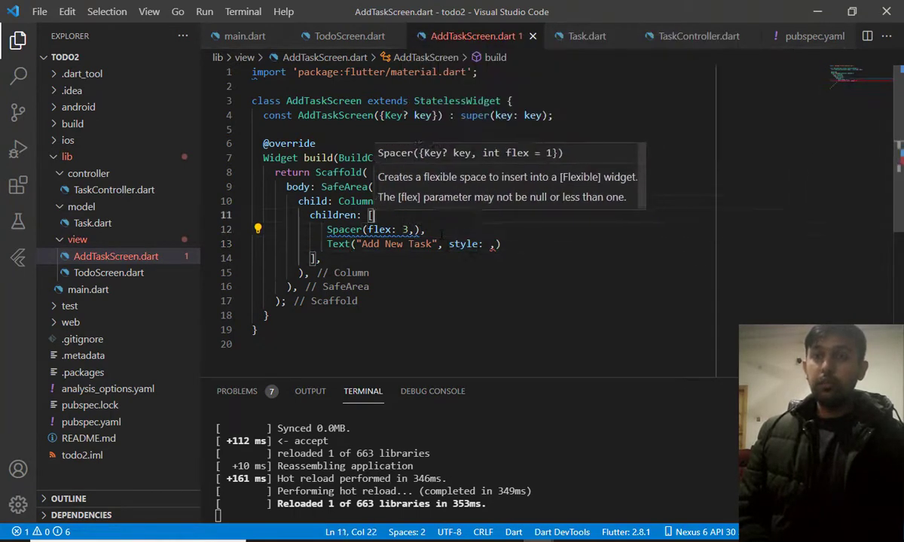
click(109, 273)
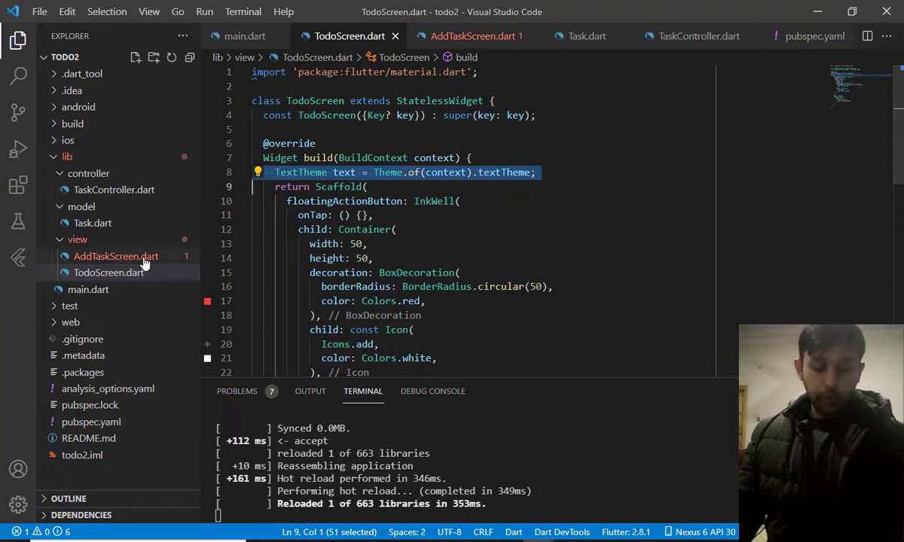
click(116, 256)
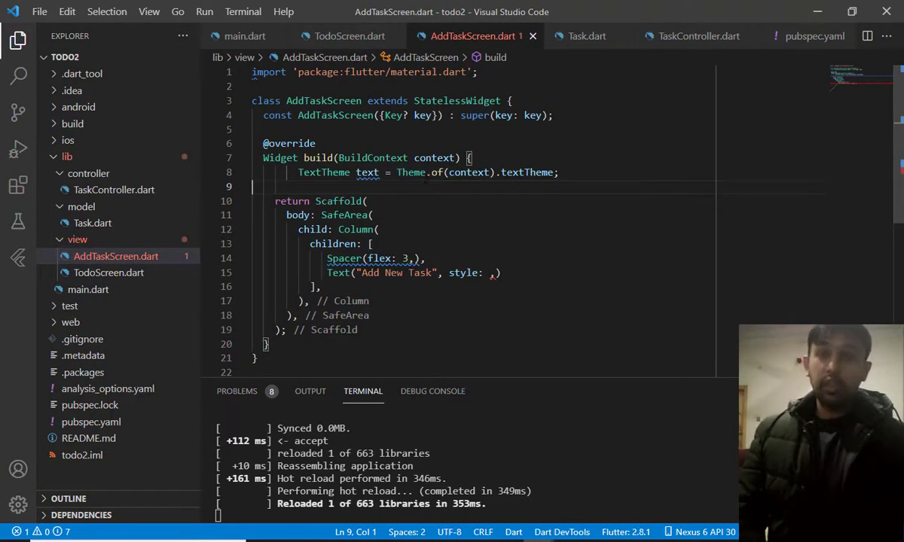
key(Backspace)
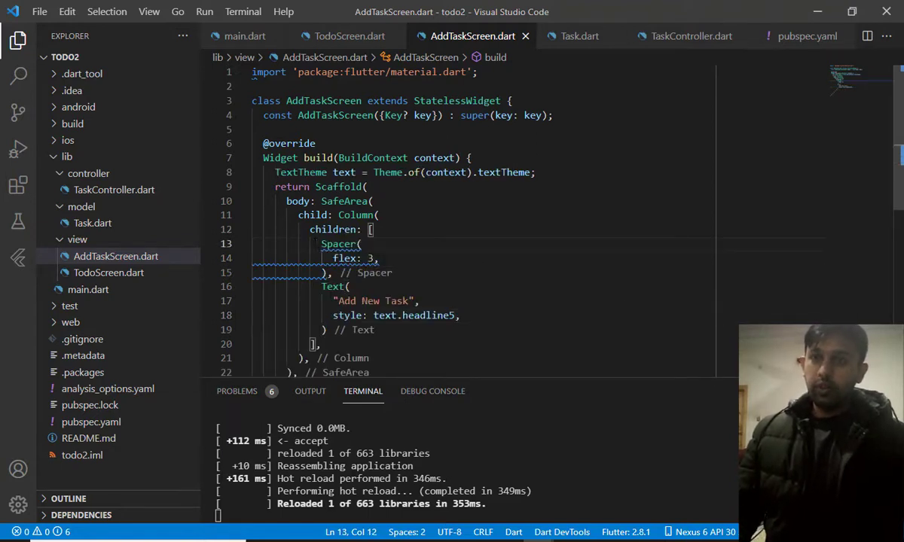
Style the heading as headline5 and add a second Spacer after it
text(const)
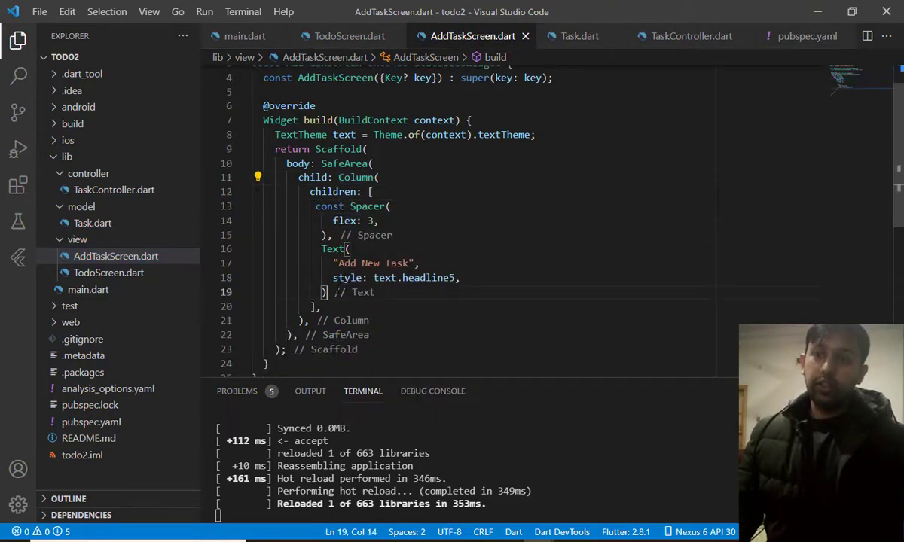
text(,)
key(Enter)
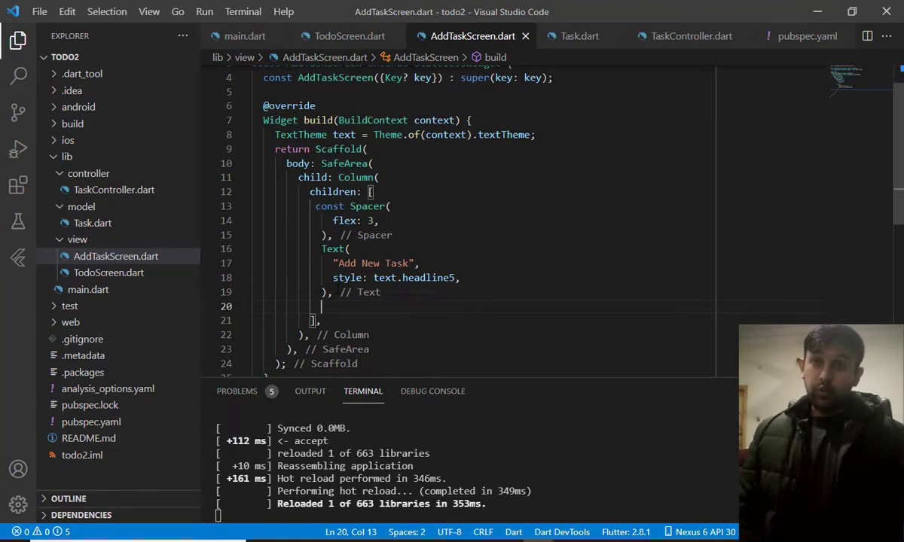
text(Sizw)
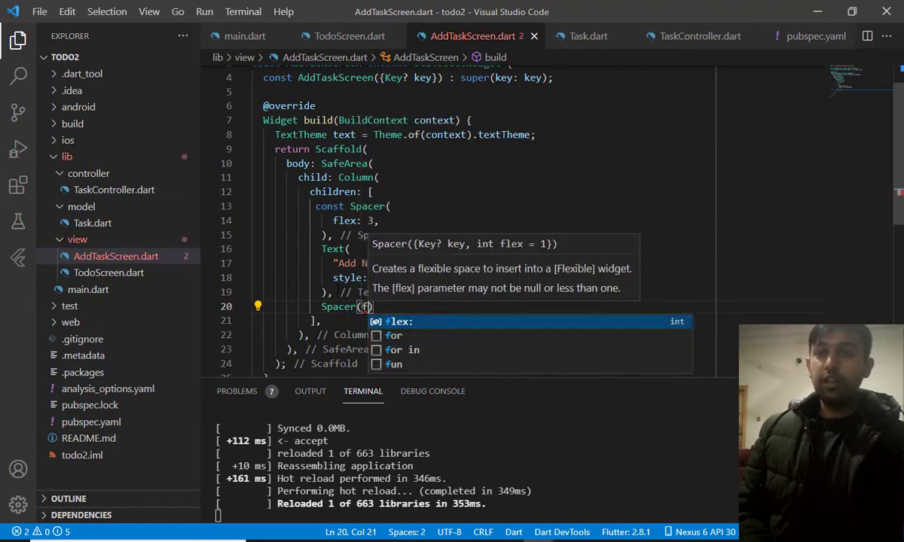
text(lex)
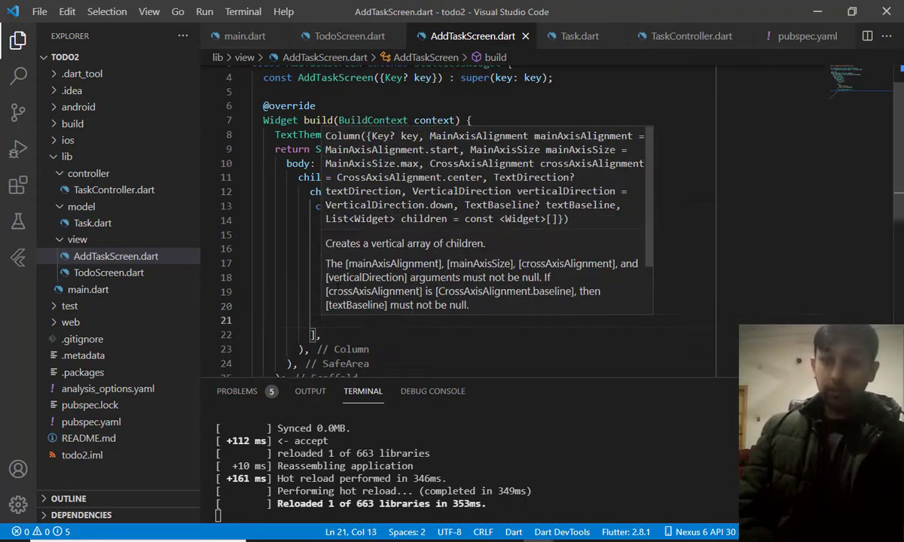
Add a TextField followed by a SizedBox with a height below the second Spacer
text(Text)
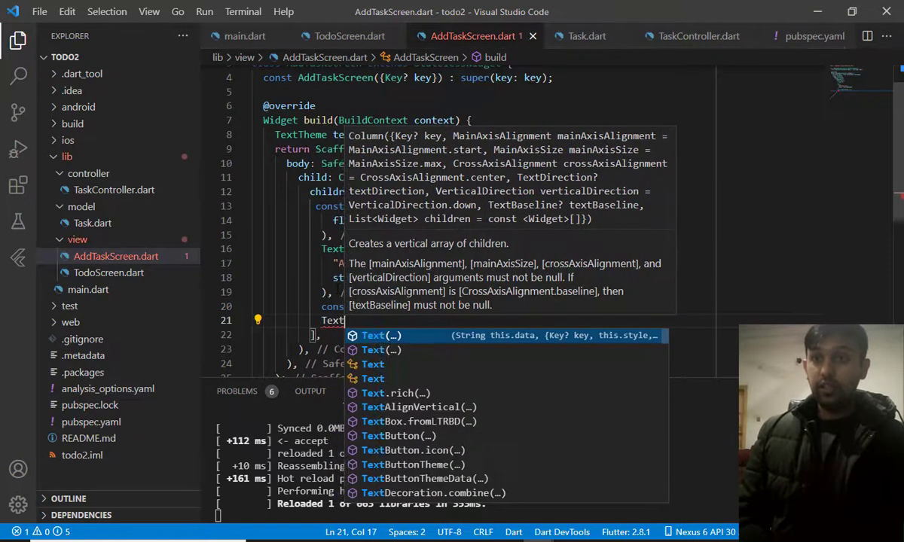
text(Fie)
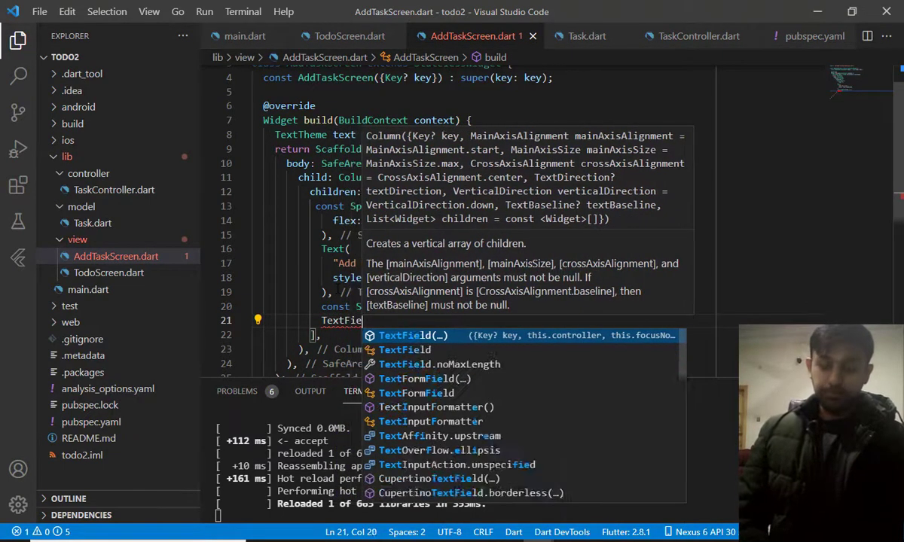
text(d)
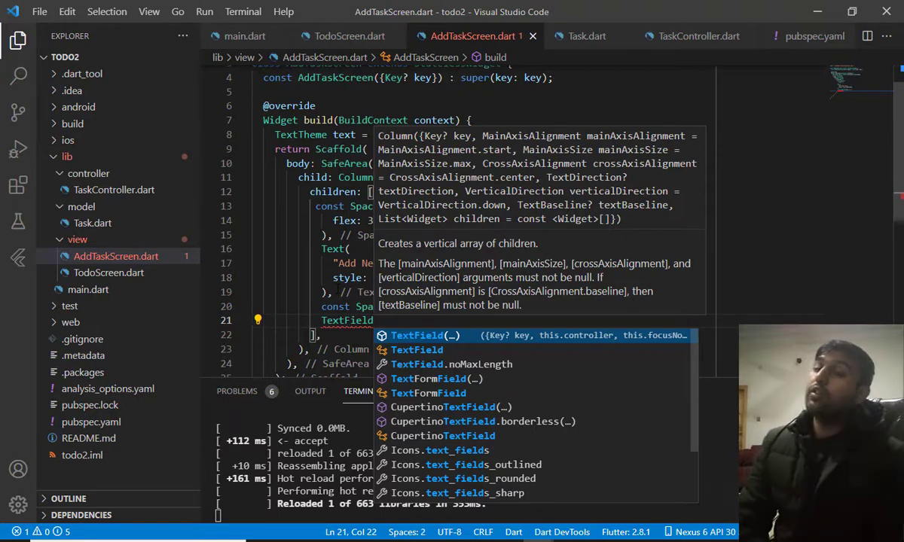
key(Enter)
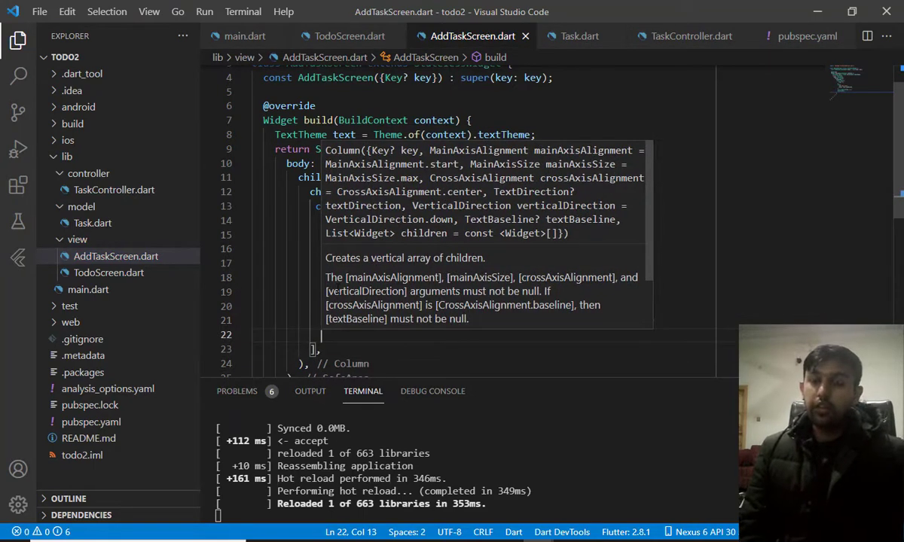
text(SizedBox()
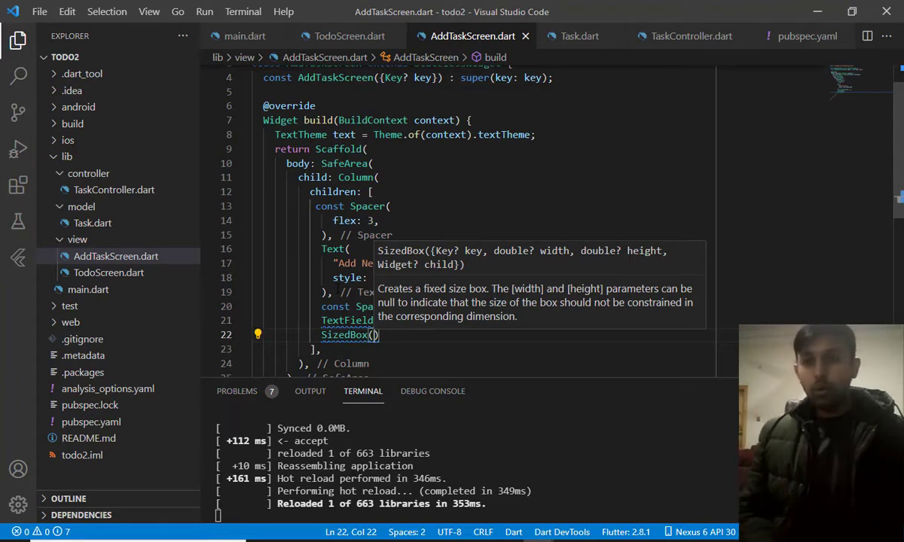
text(he)
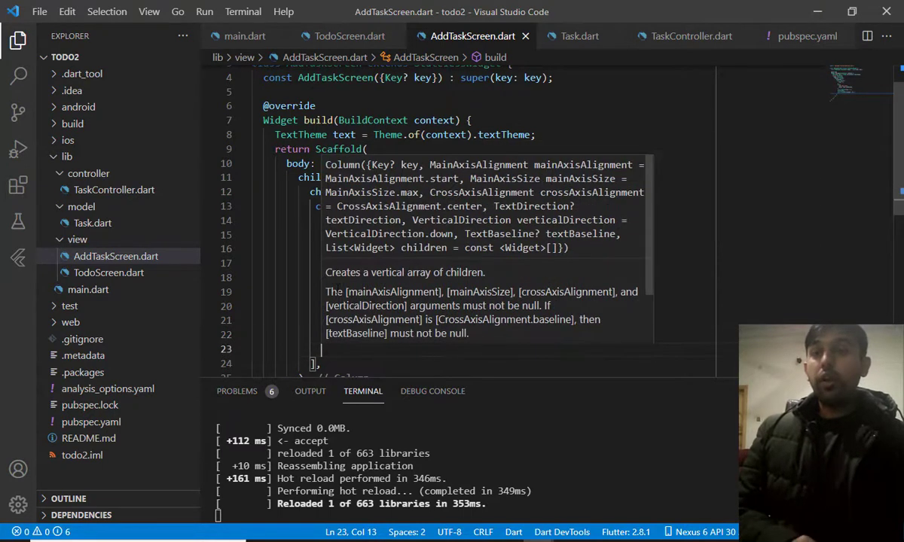
Add a red Container with a BoxDecoration of BorderRadius.circular(15)
text(C)
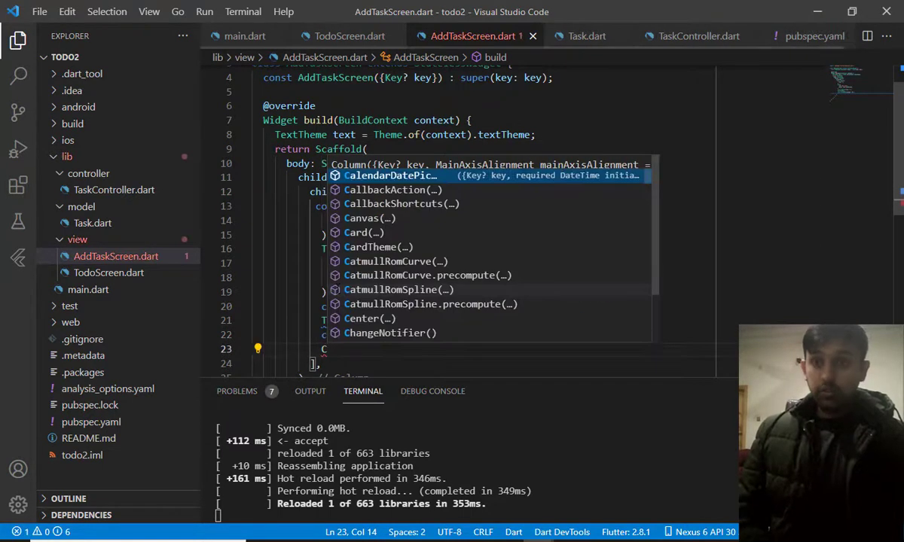
text(Container()
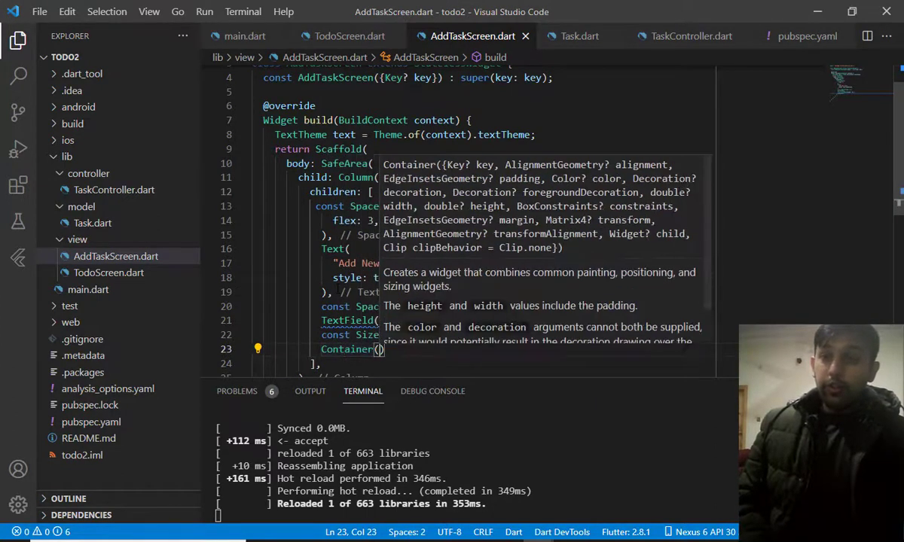
text(decoration:)
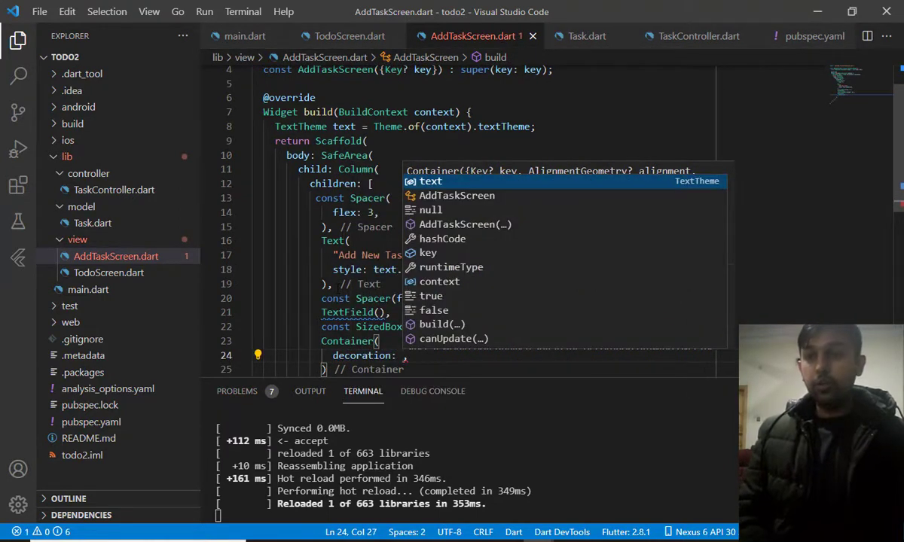
text(BoxDecoration(),)
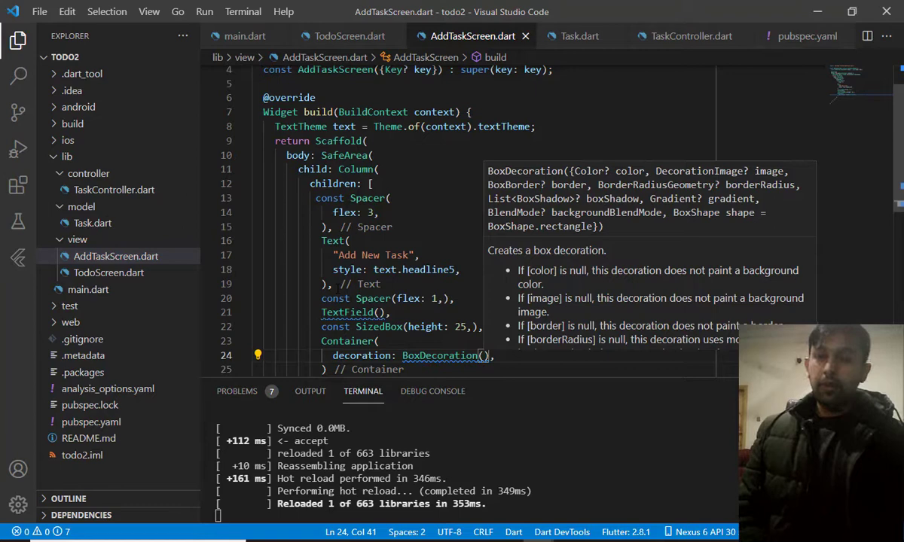
text(()
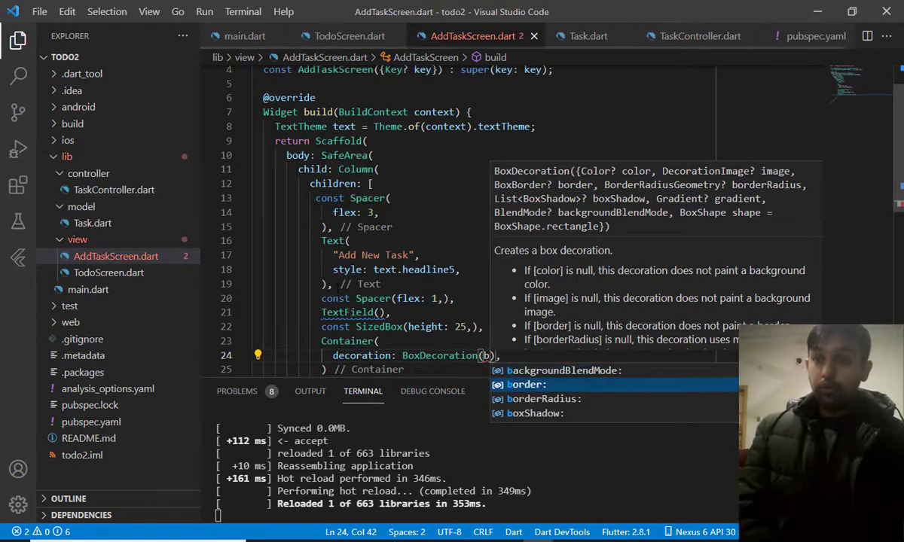
text(borderRadius: Bo)
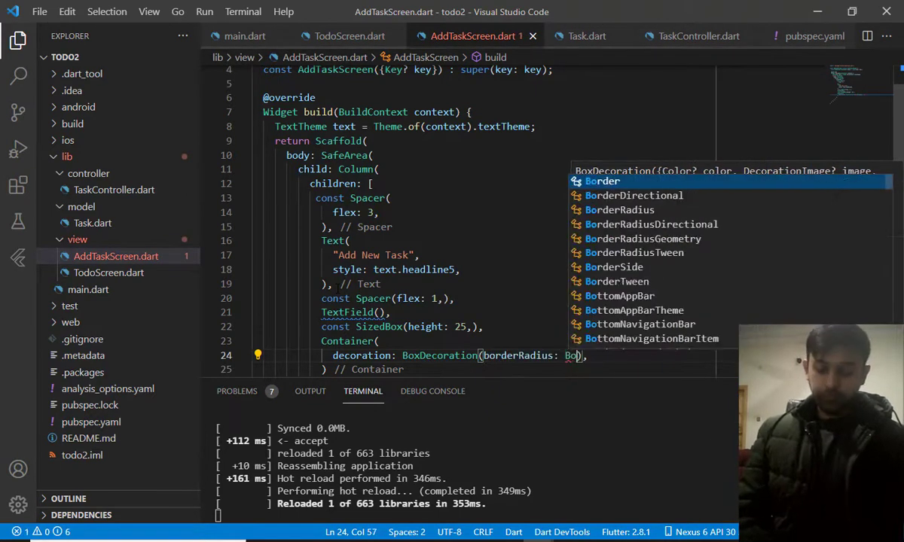
text(rderRadius.circular(radius)
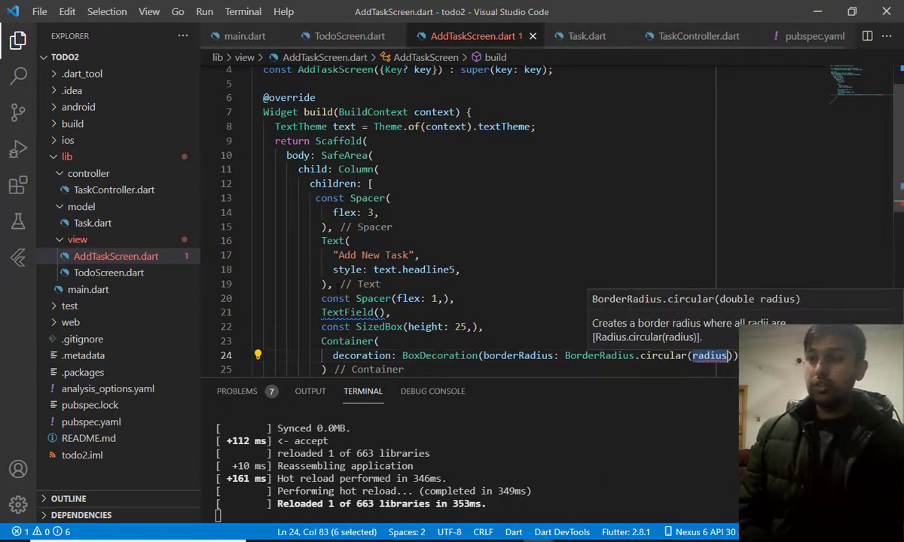
text(15)
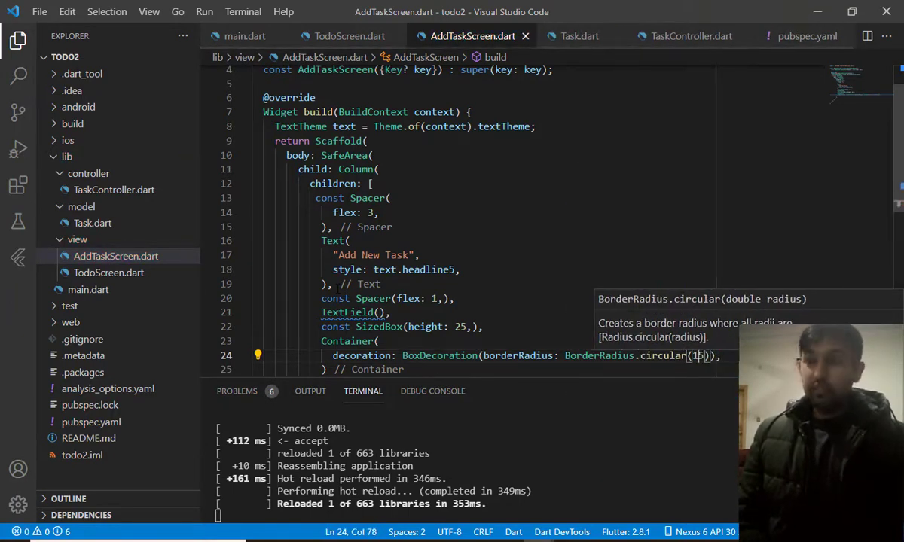
mouse_move(440, 356)
text(color: Colors.r,)
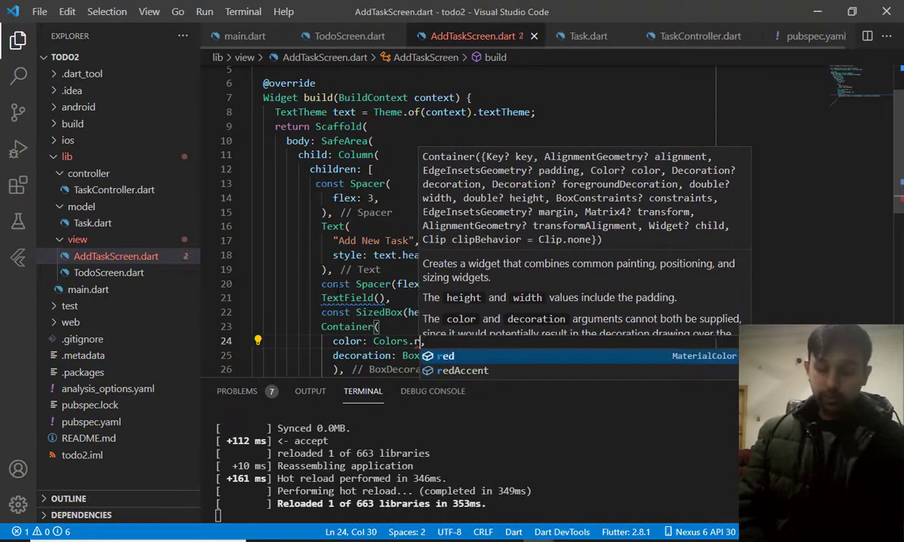
text(ed)
text(child:)
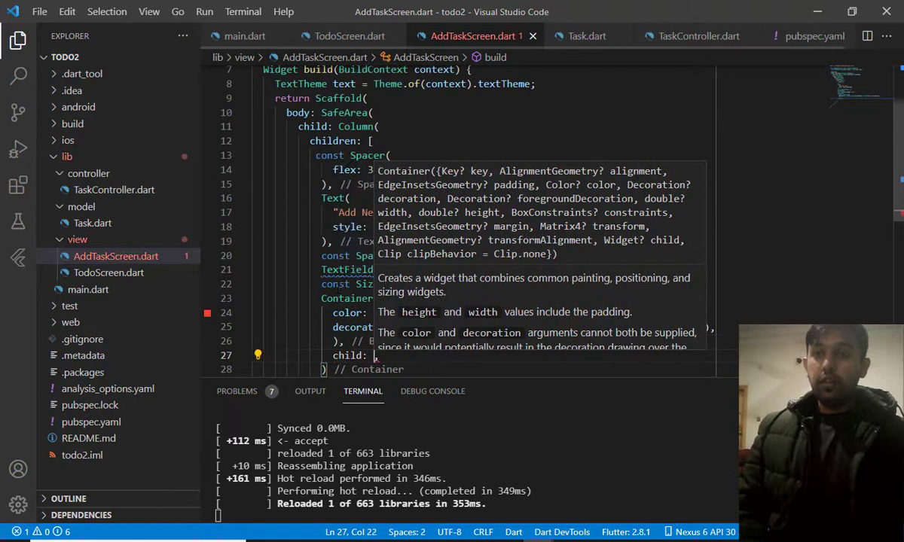
Give the Container an 'Add Task' Text child using text.button copied with white colour
text(T)
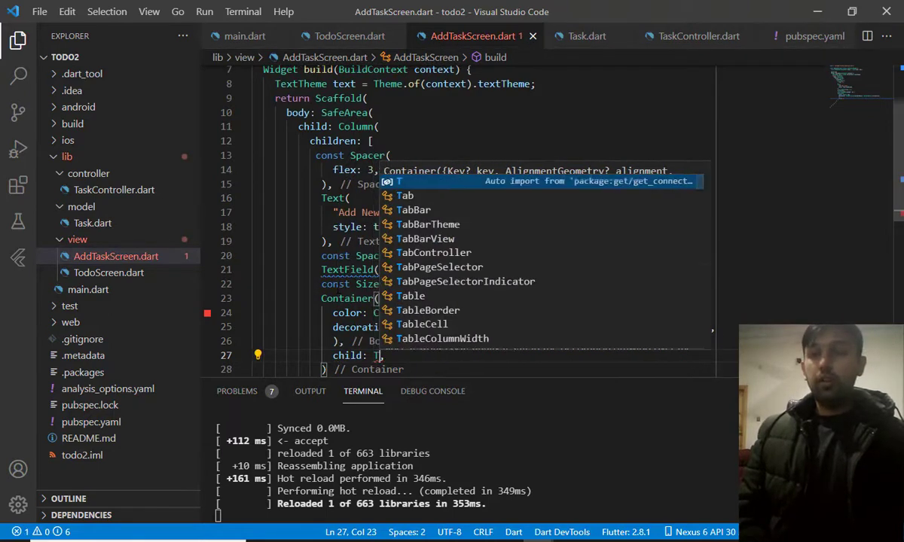
text(ext(""),)
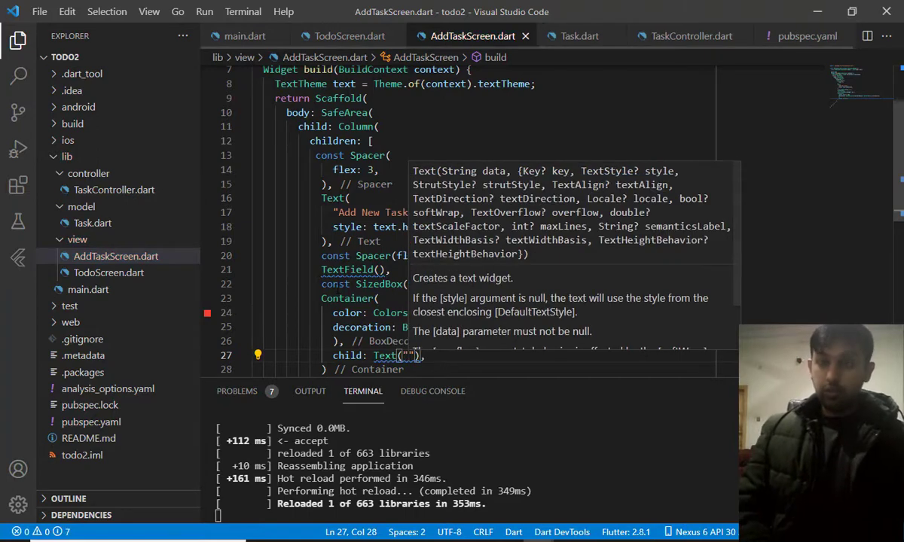
text(AD)
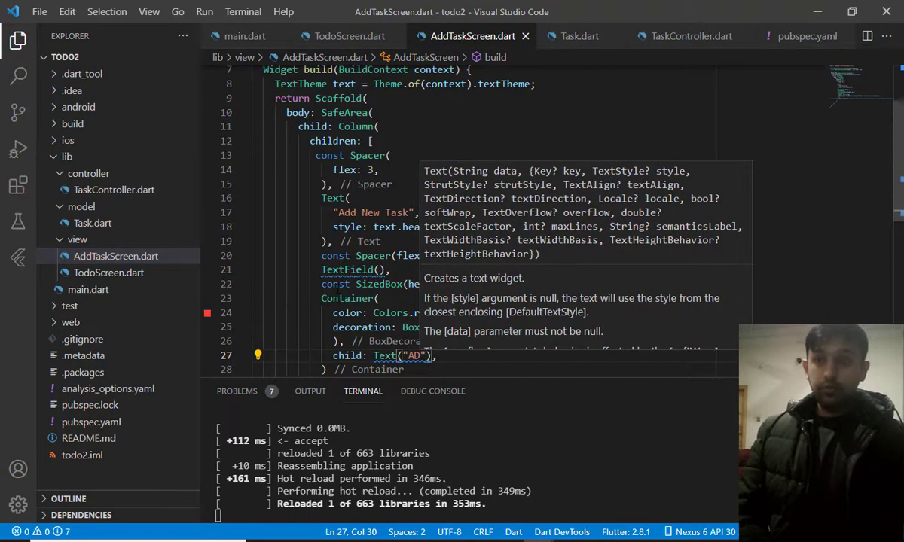
text(Add Task)
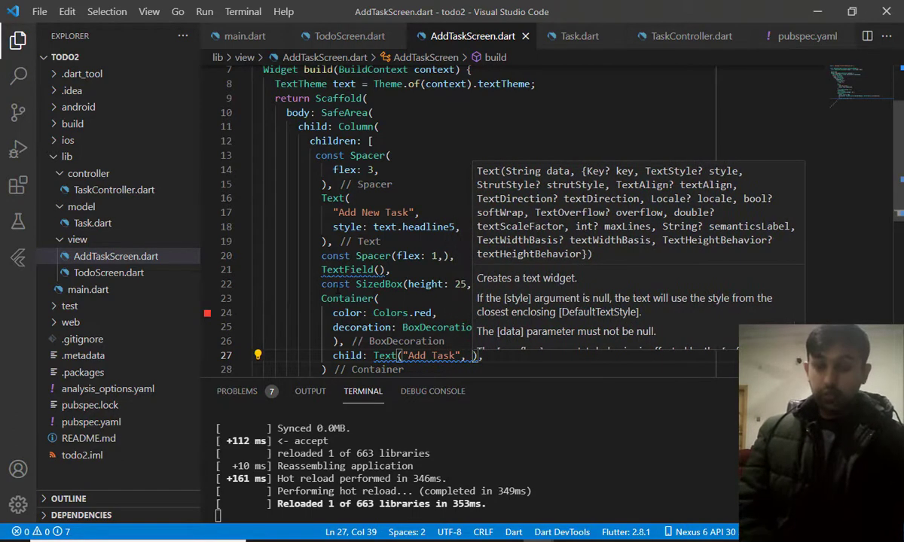
text(style:)
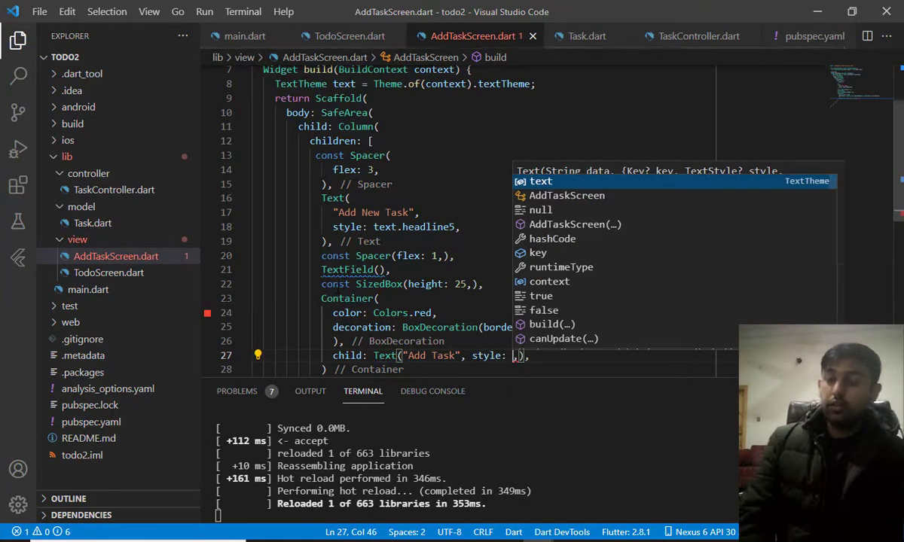
text(text.button.)
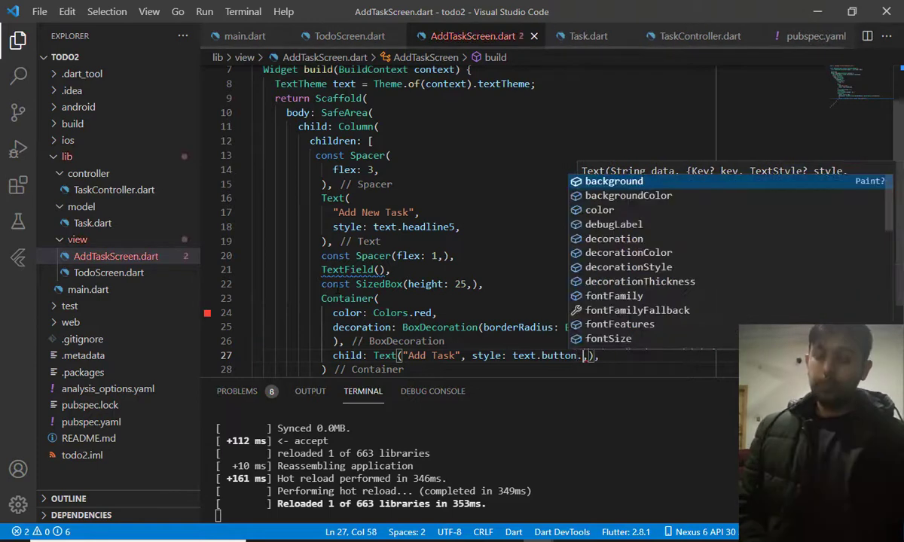
text(copyWith()
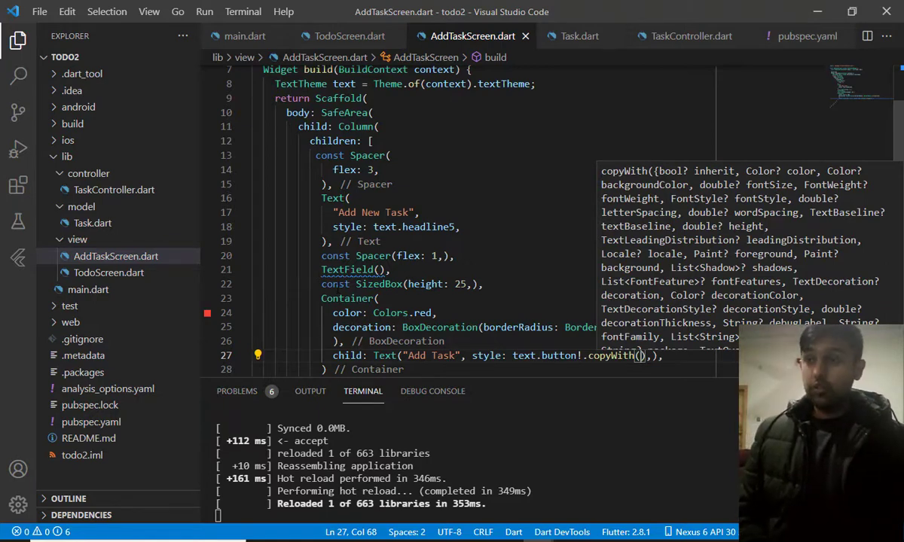
text(color:)
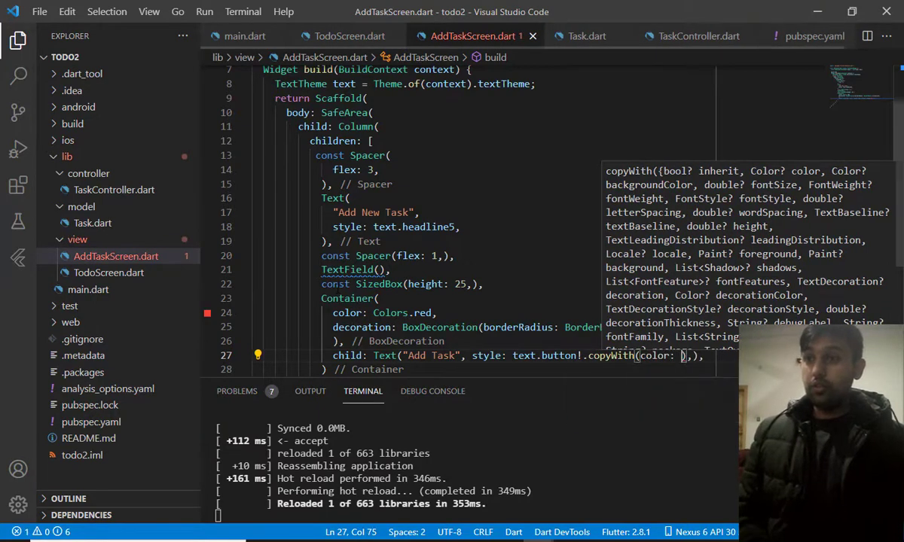
text(Colors.white)
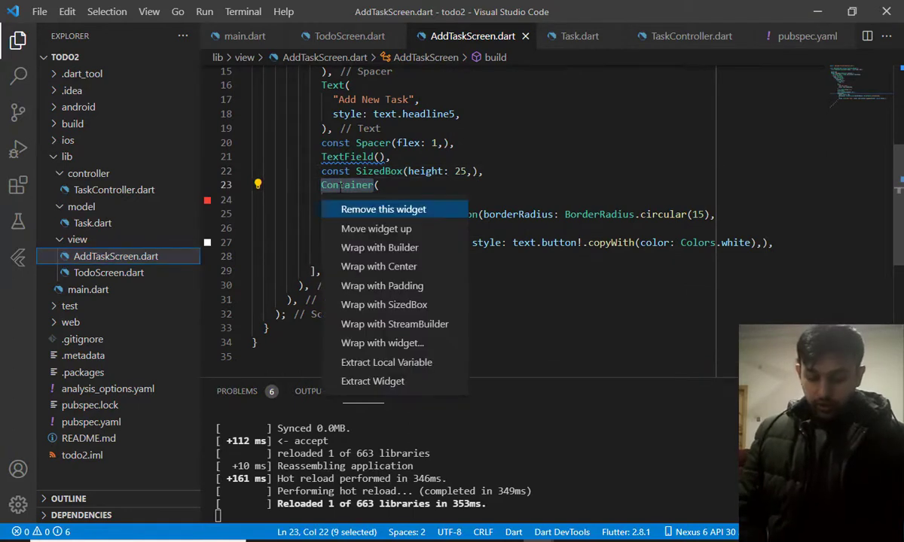
Wrap the Container in an InkWell with an empty onTap handler and reopen TodoScreen.dart
click(383, 343)
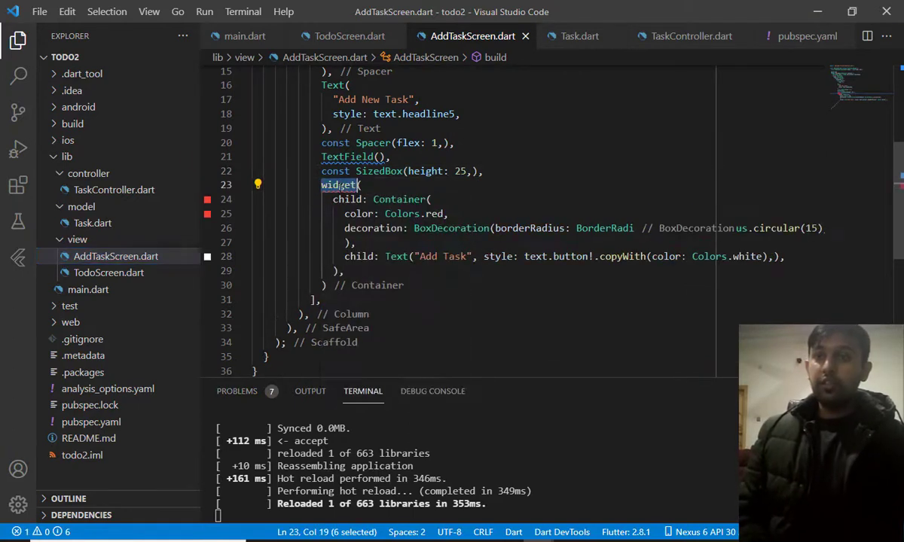
text(InkWell()
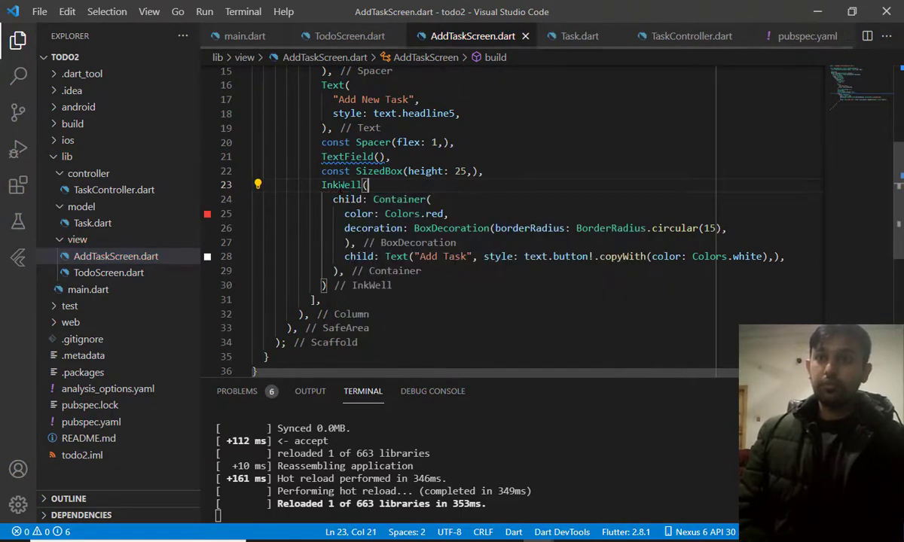
text(onTap:)
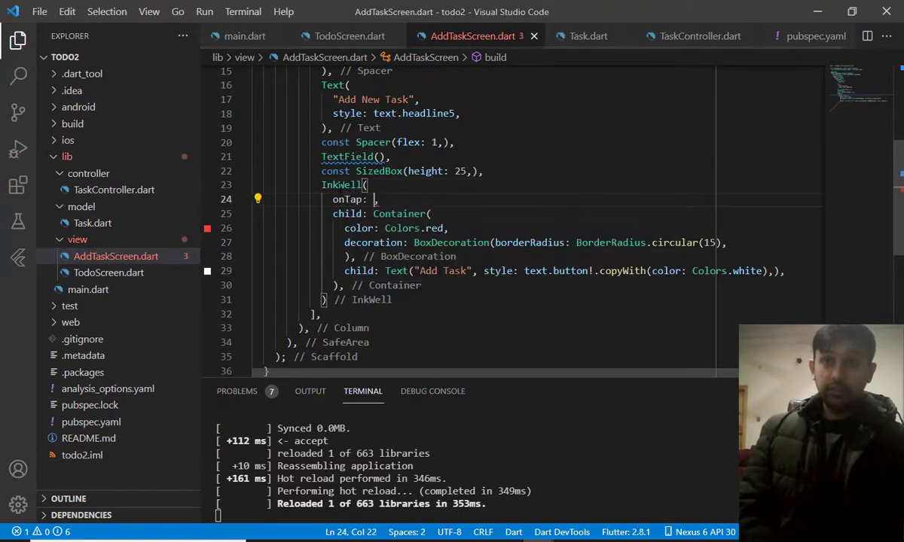
text(() {)
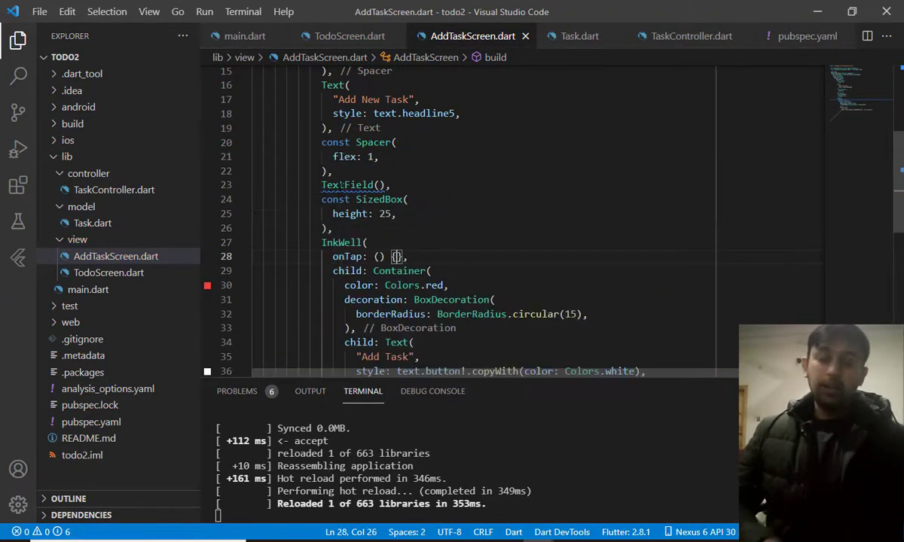
double_click(346, 184)
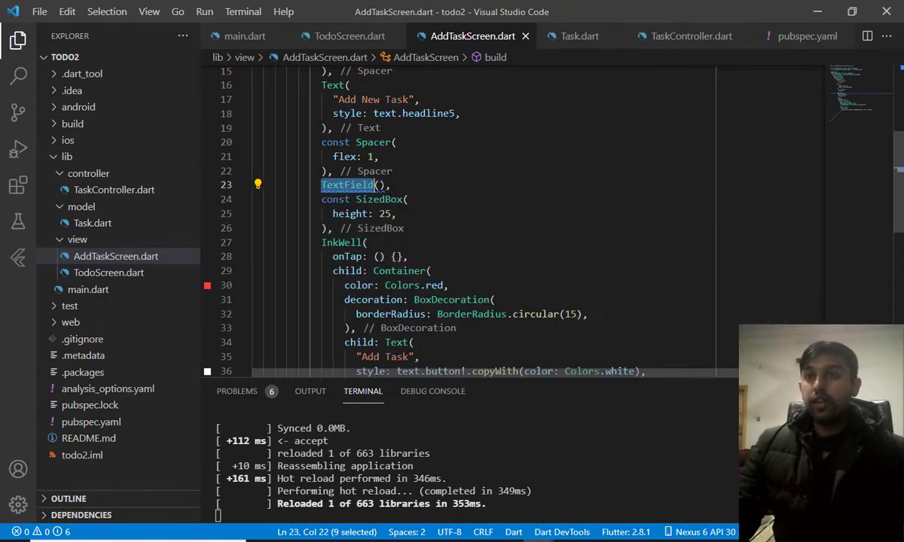
mouse_move(348, 185)
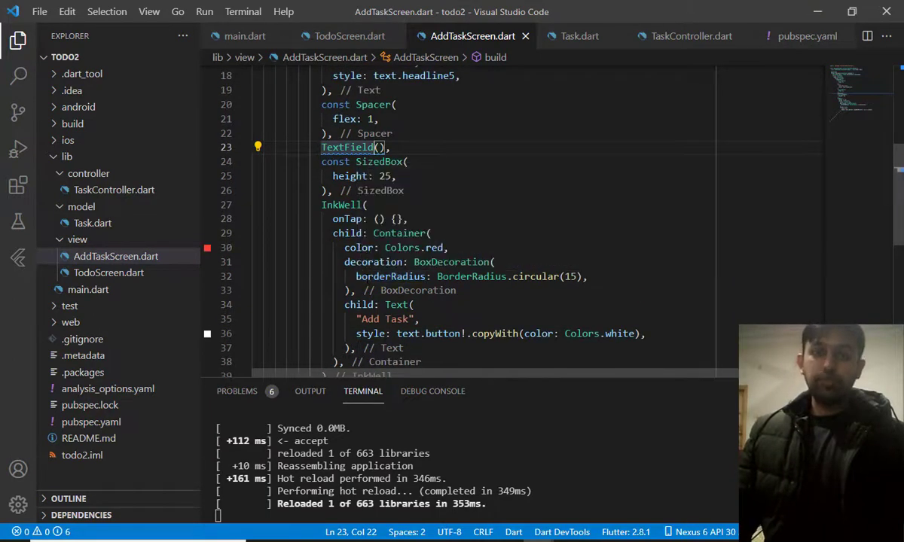
click(109, 273)
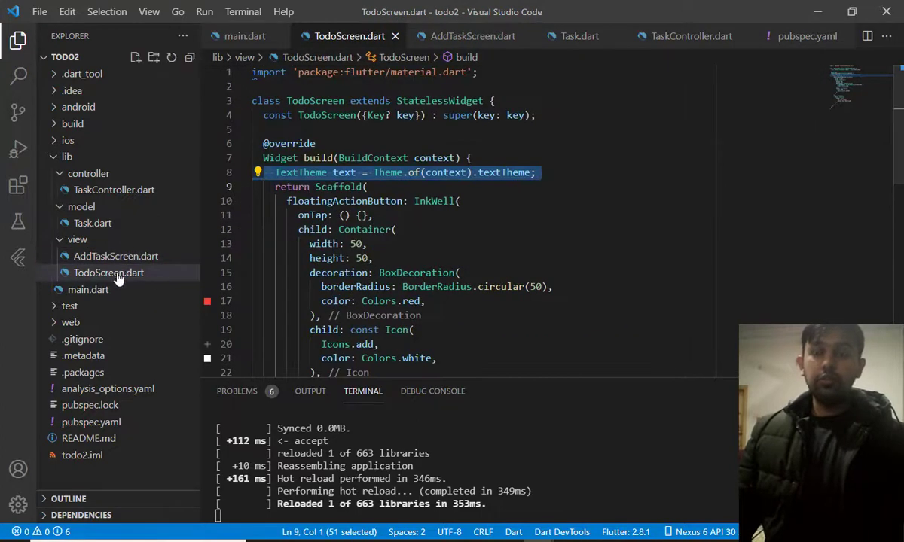
Write Get.to(AddTaskScreen()) inside the InkWell onTap callback, importing GetX and AddTaskScreen
scroll(down, 3)
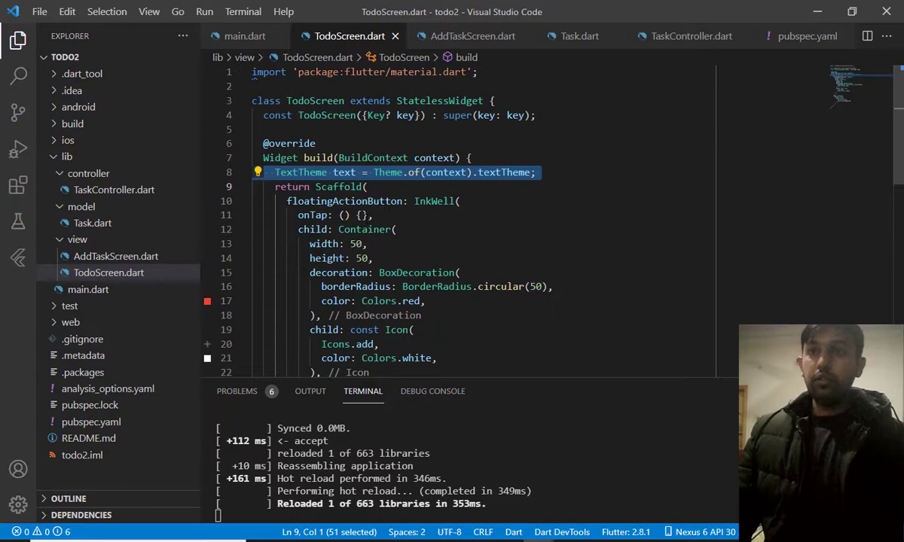
key(Enter)
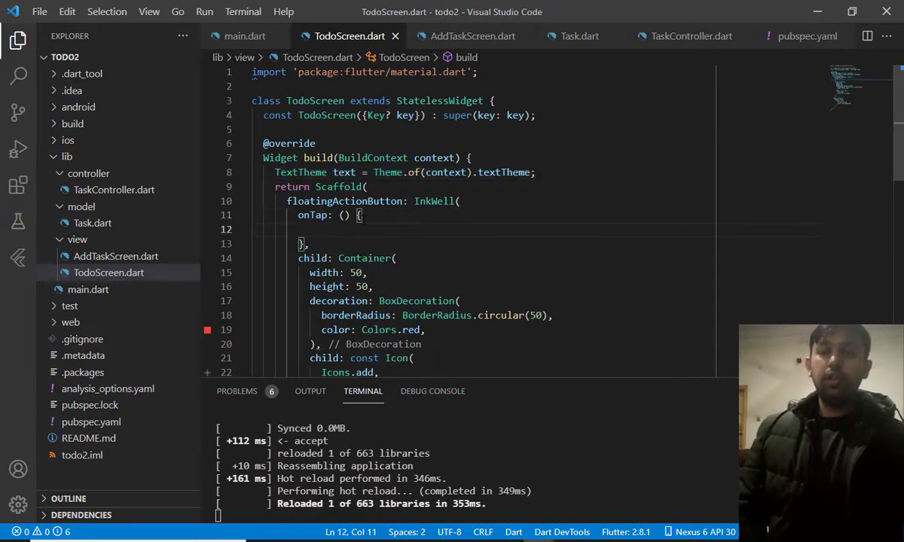
text(Get.)
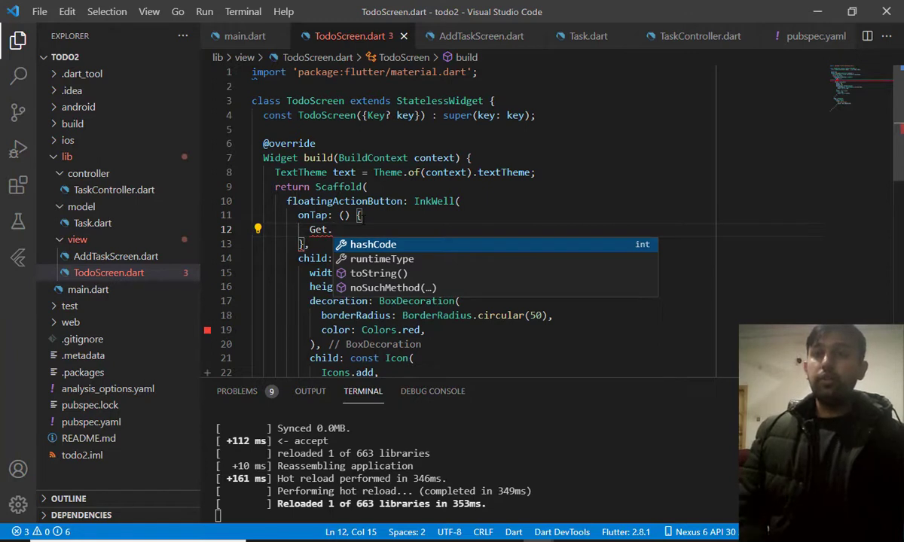
text(tp)
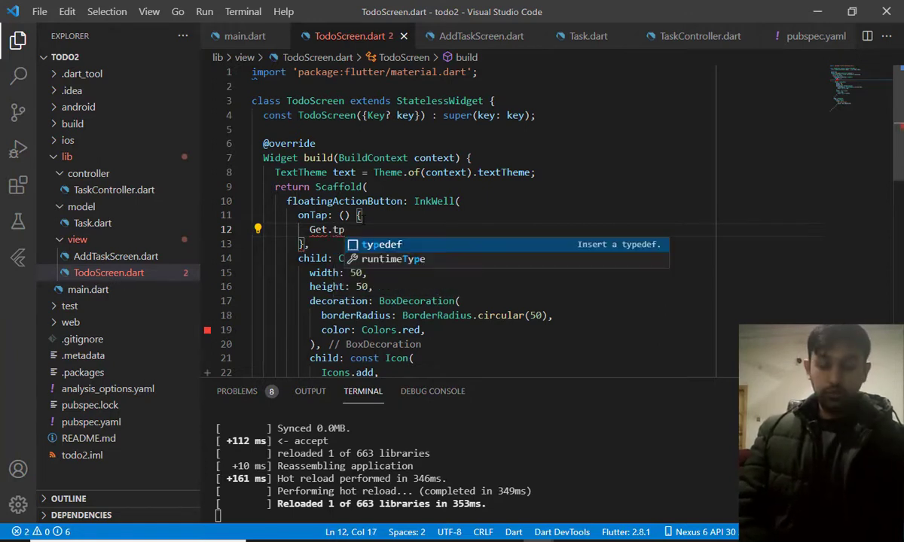
text(o()
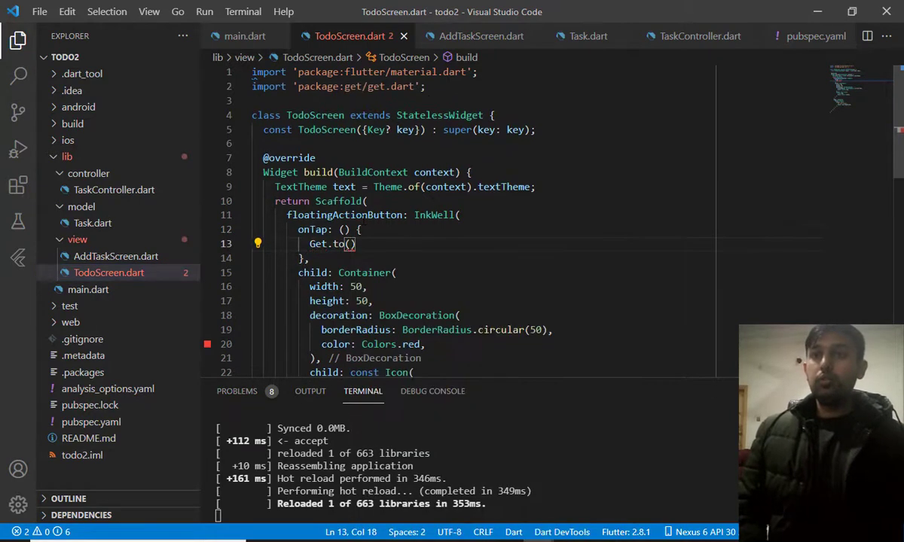
text(ADD)
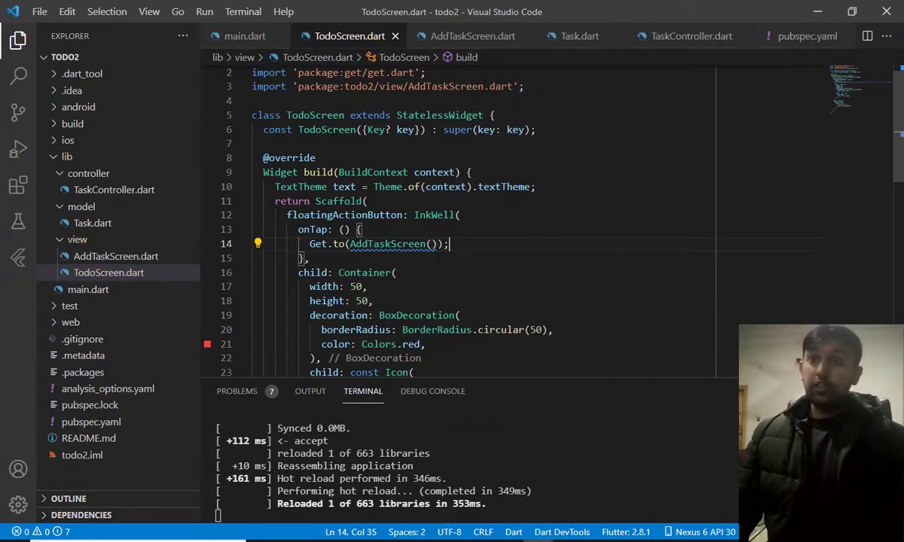
double_click(388, 244)
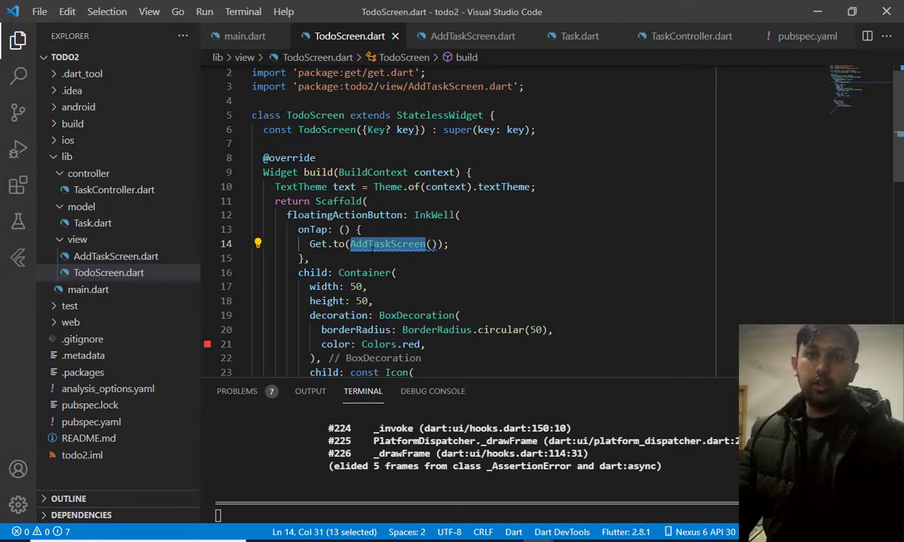
Add color: Colors.red to the button Container's const BoxDecoration
text(const SizedBox()
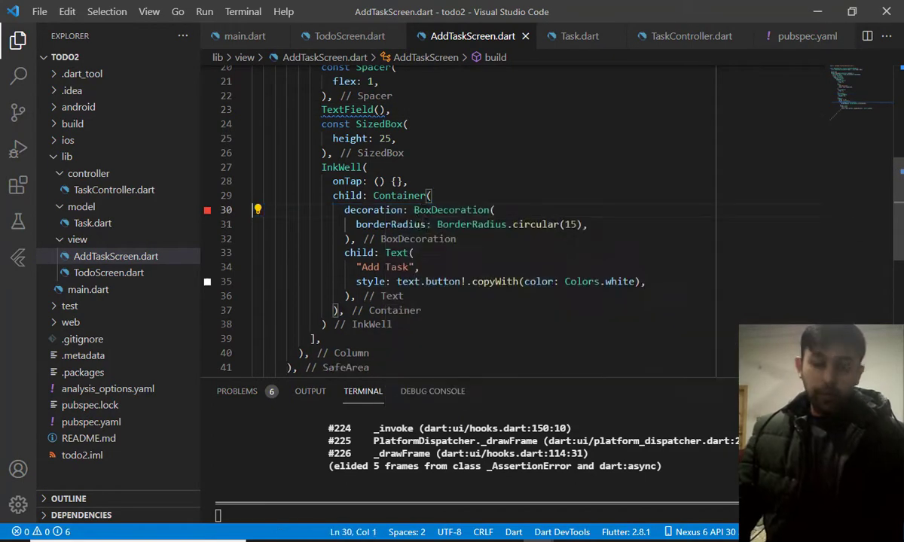
text(color: Colors.red,)
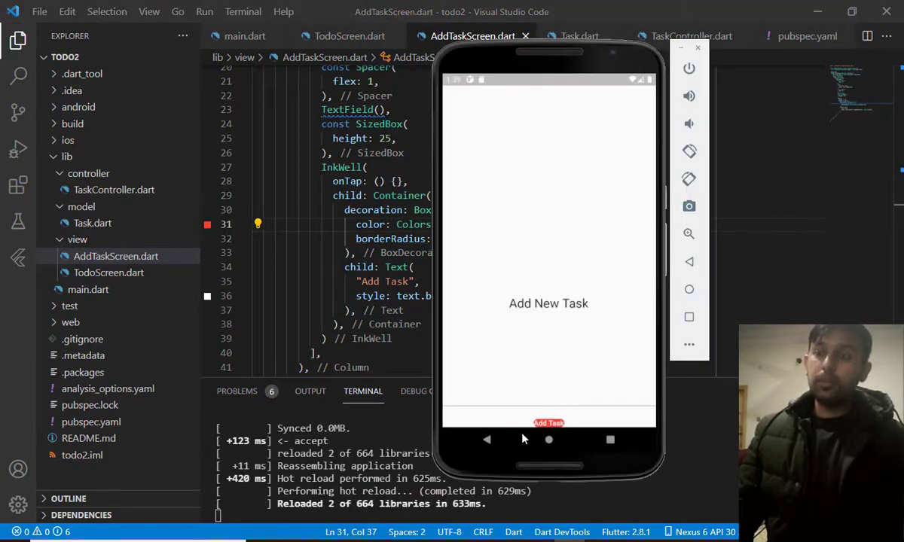
mouse_move(594, 117)
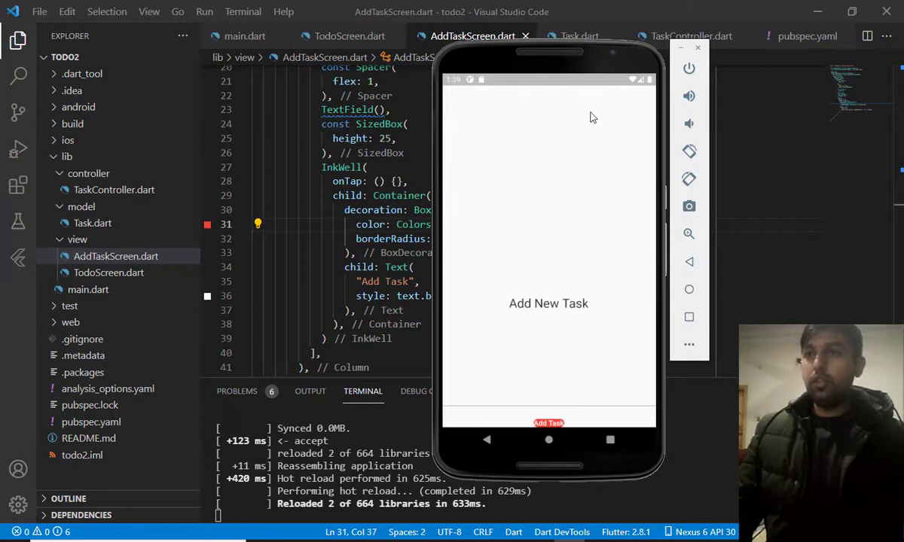
mouse_move(611, 155)
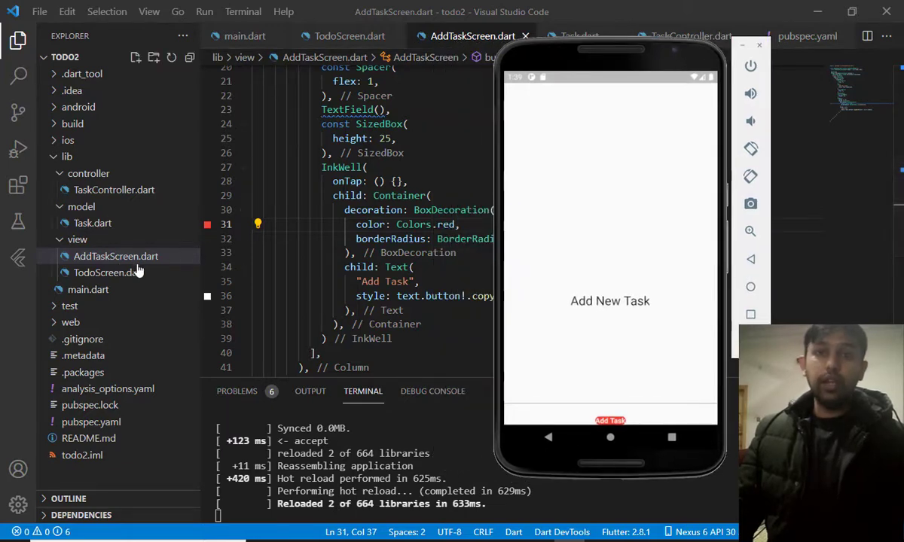
mouse_move(116, 256)
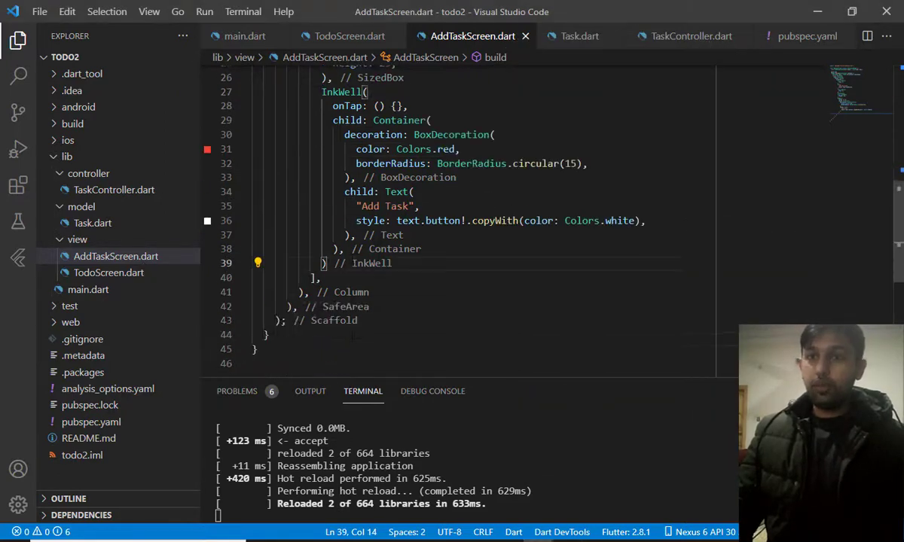
Add const Spacer(flex: 3) after the InkWell and check the red button on the emulator
text(Spacer()
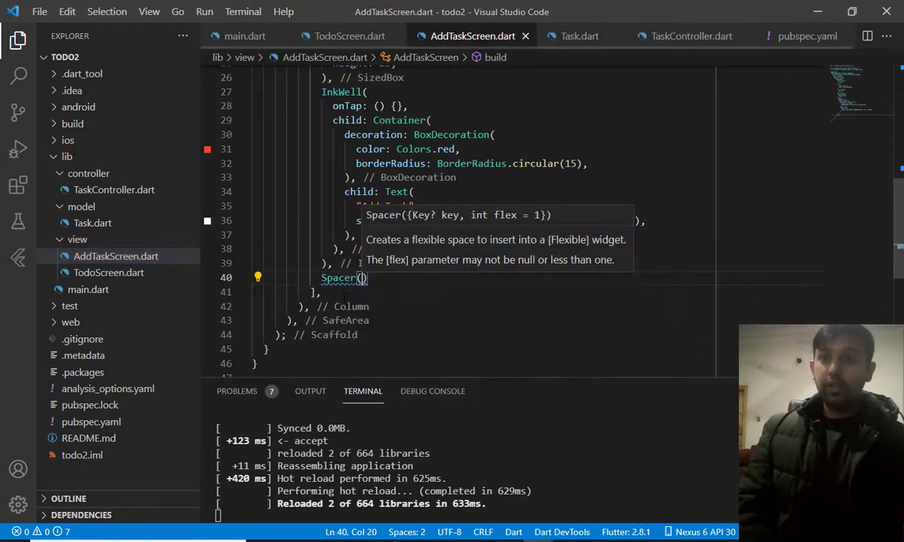
text(flex: ,)
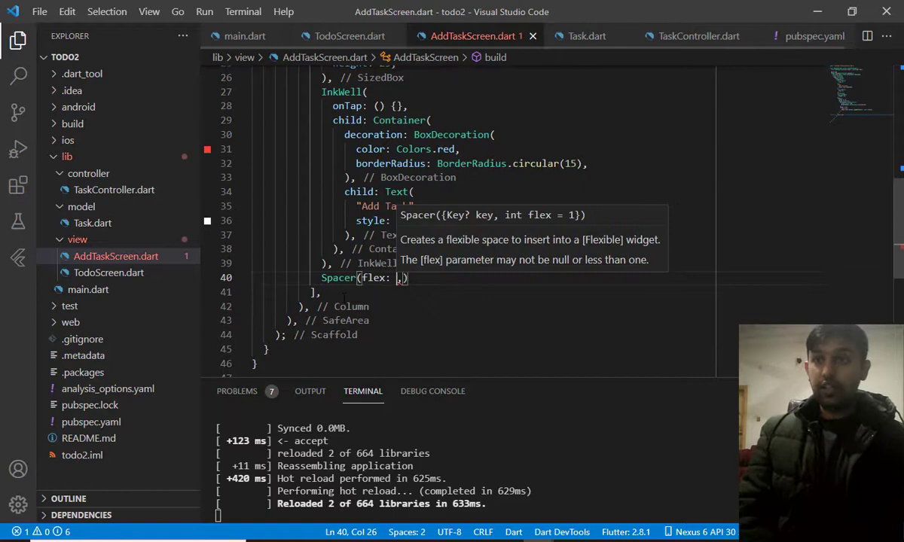
text(3)
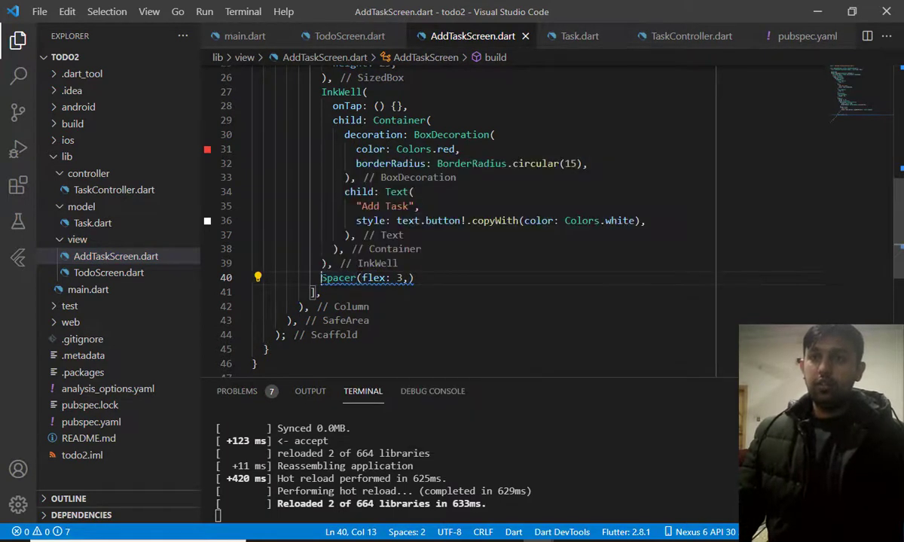
text(cos)
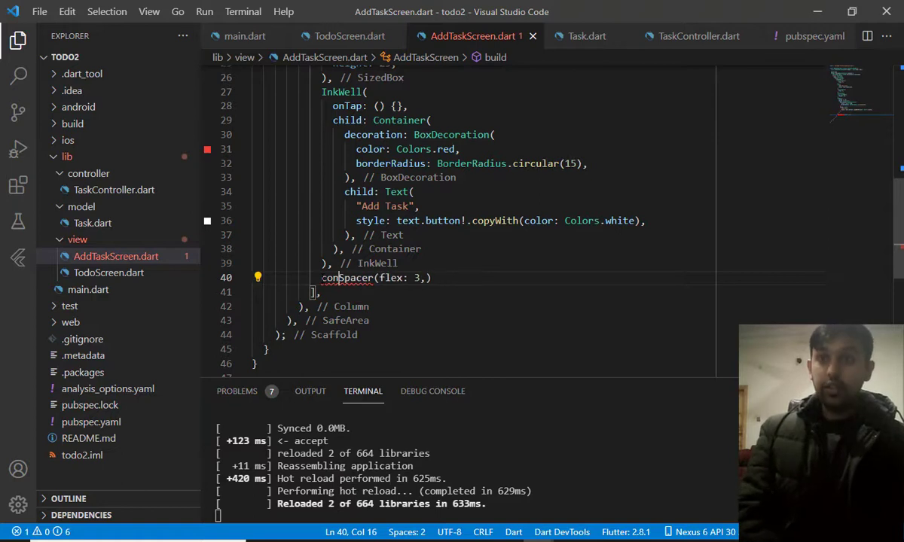
text(const)
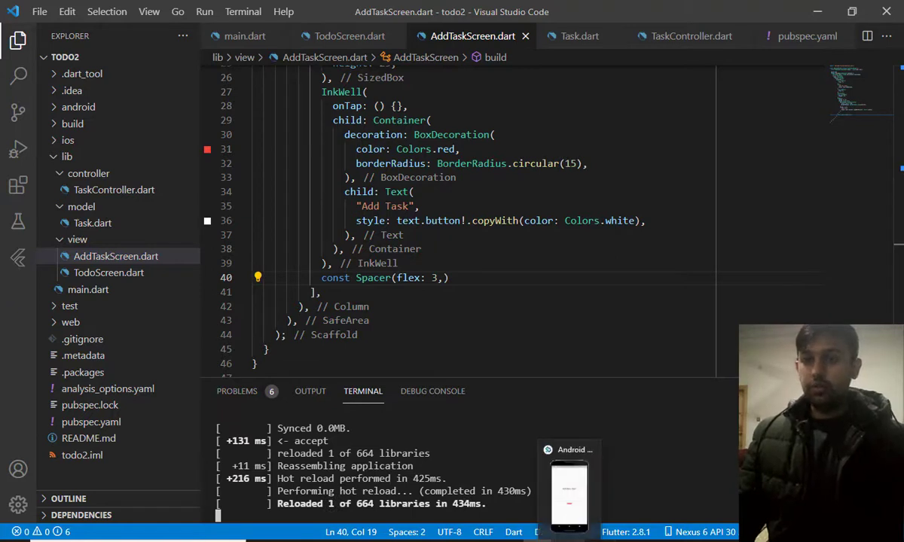
click(569, 490)
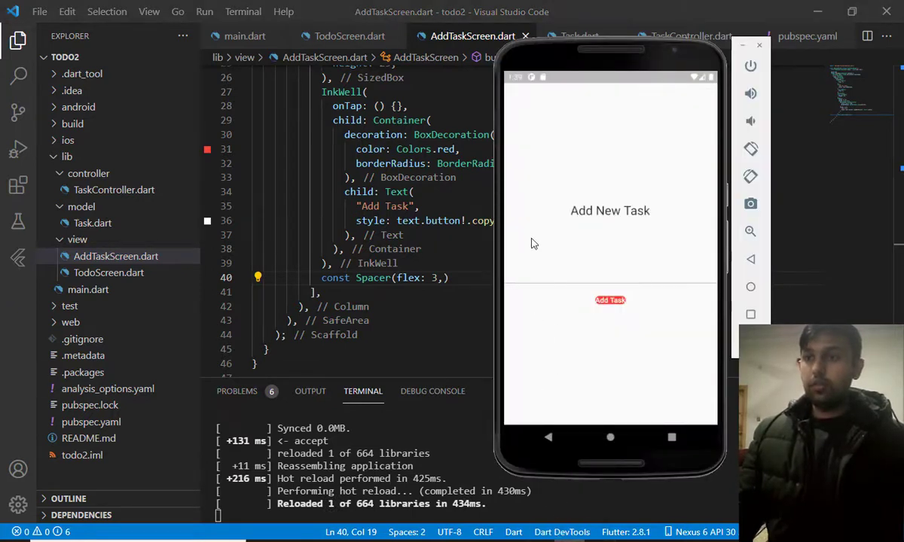
mouse_move(550, 310)
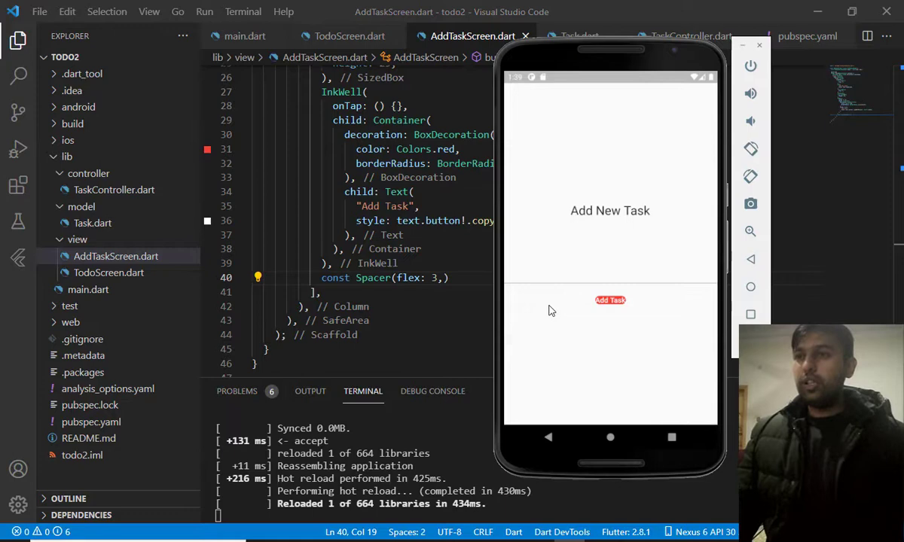
mouse_move(603, 320)
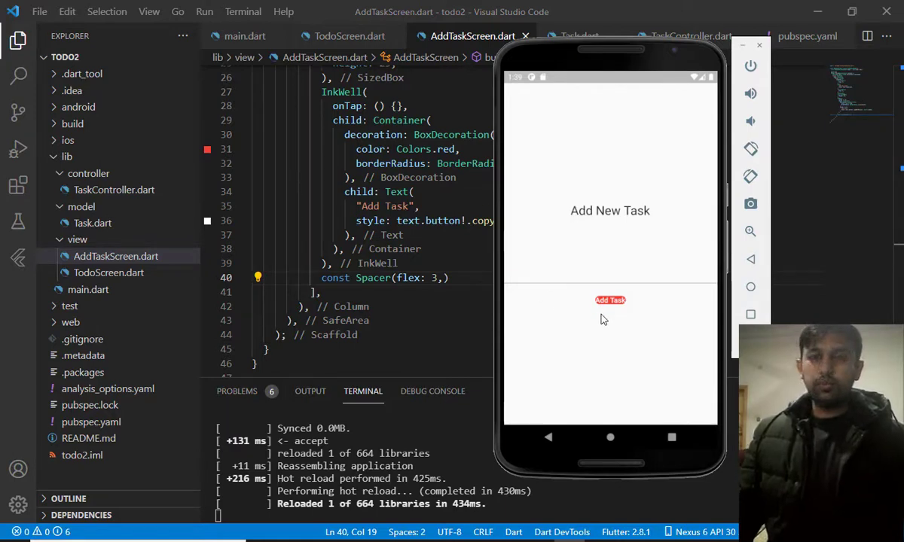
mouse_move(599, 308)
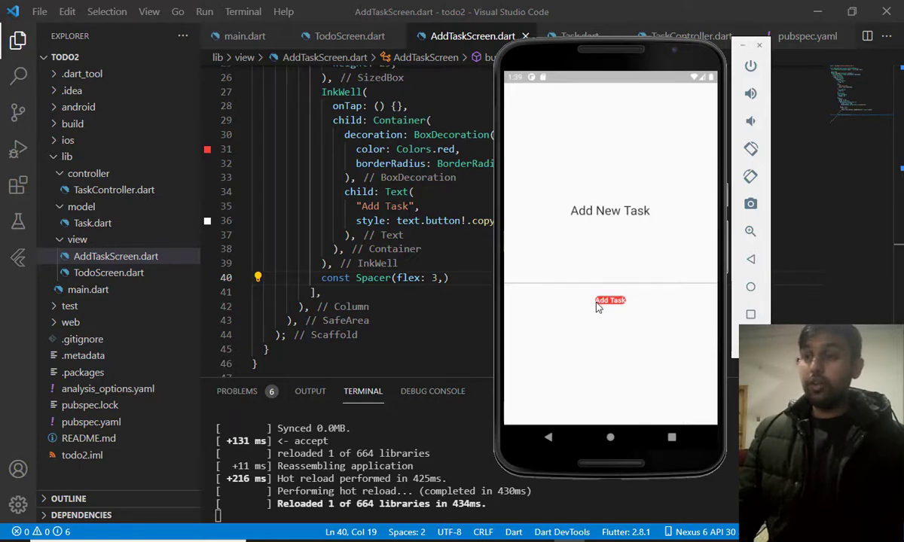
mouse_move(629, 312)
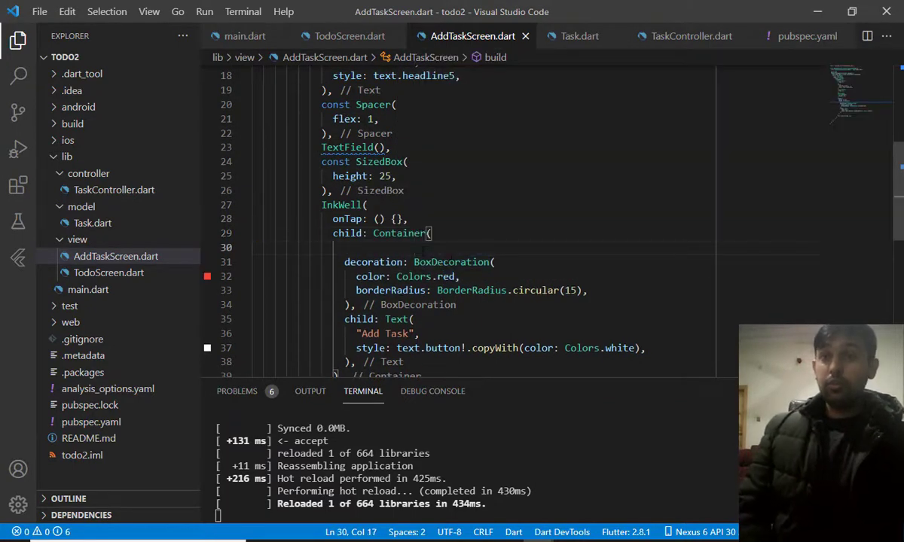
Give the button Container width double.infinity, a fixed height and alignment Alignment.center
text(width: ,)
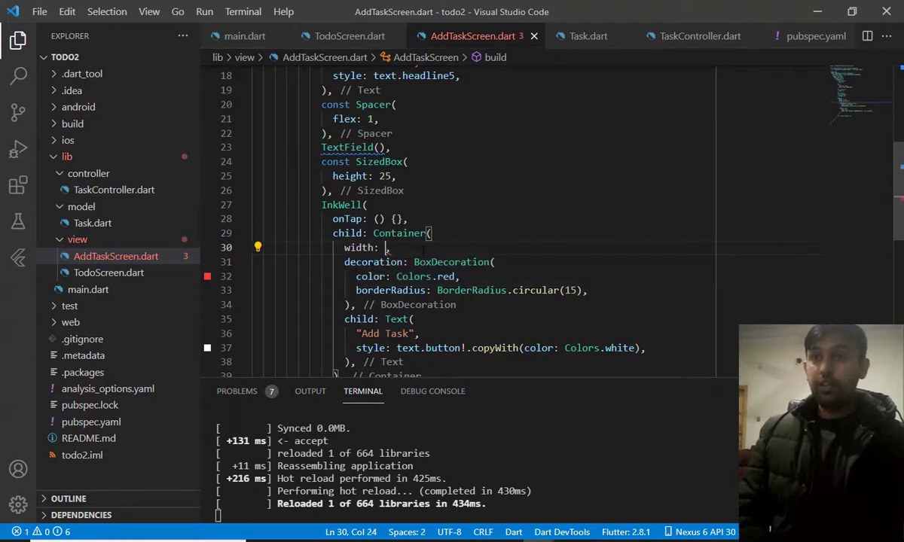
text(double.infinity)
text(height: ,)
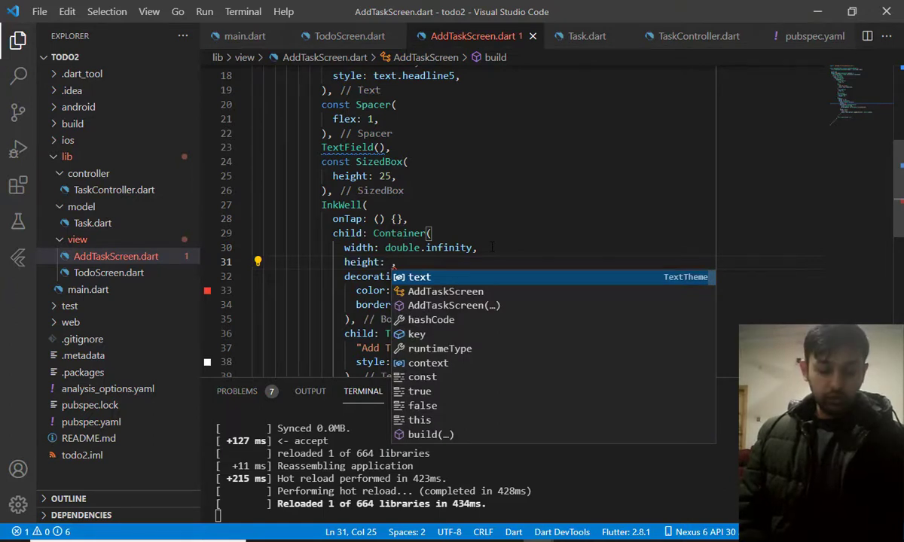
text(25)
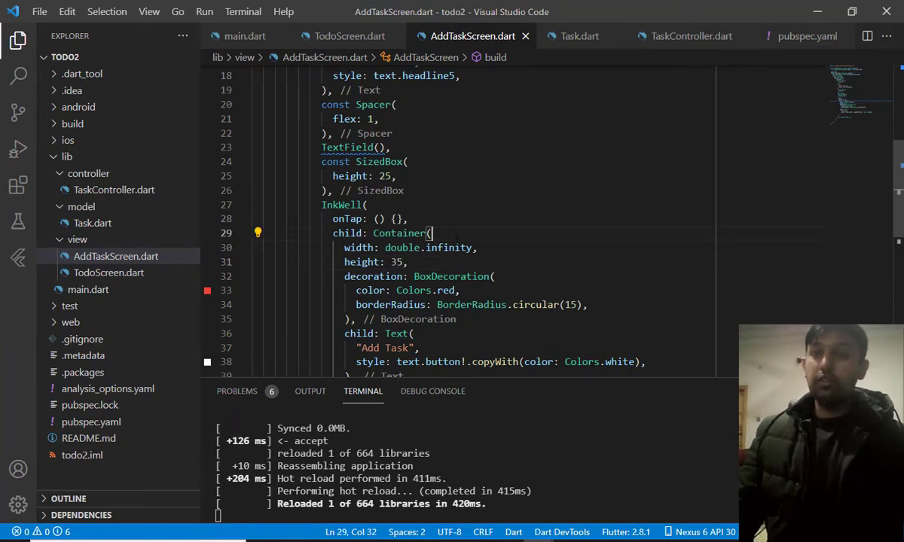
text(alignment: Alignment.center)
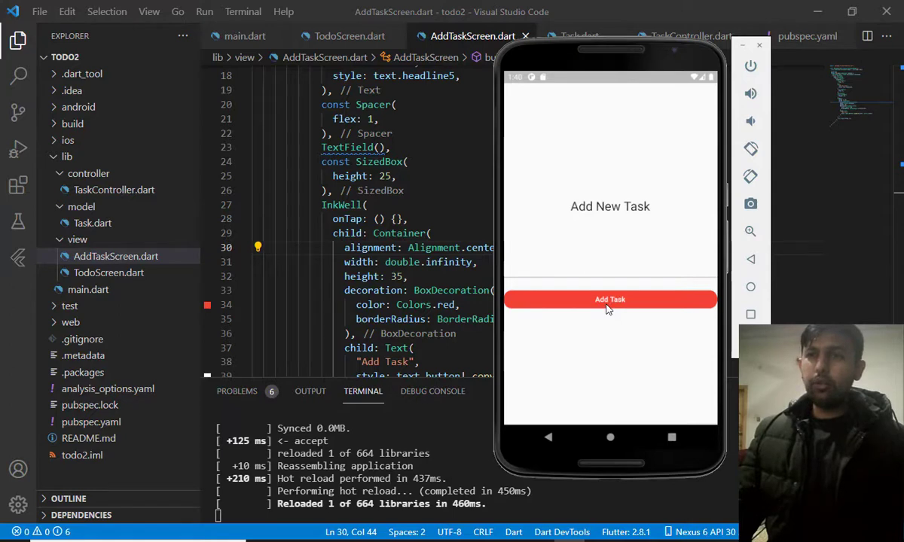
mouse_move(550, 300)
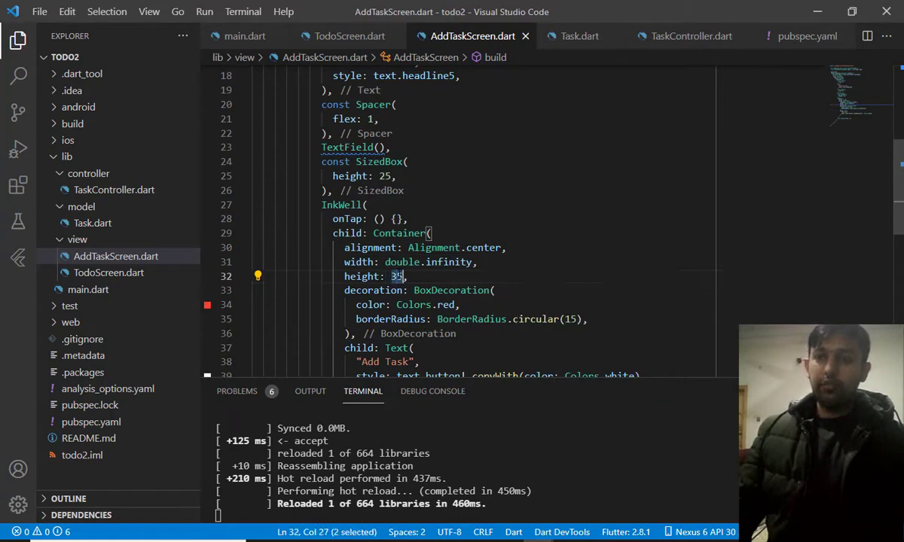
text(40)
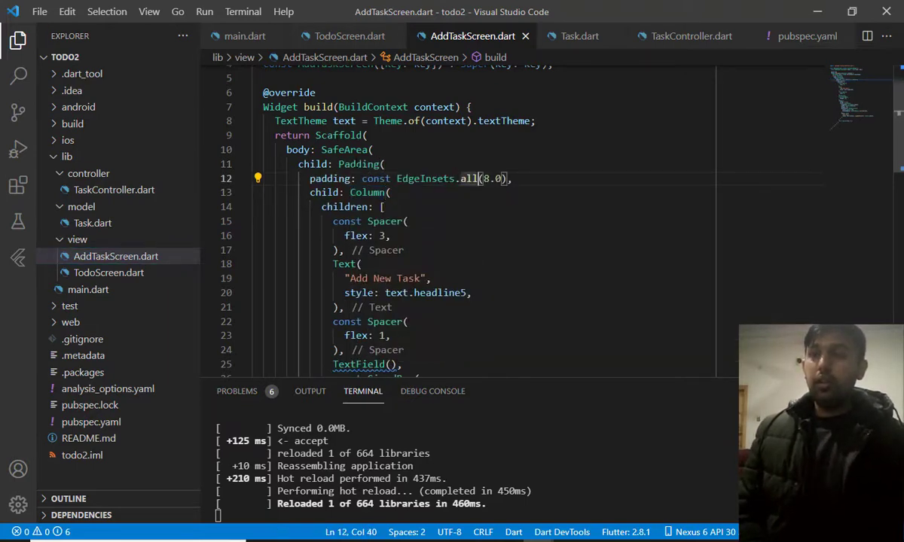
Set the padding to EdgeInsets.symmetric(horizontal: 15), reload and check the inset button
text(symmetric)
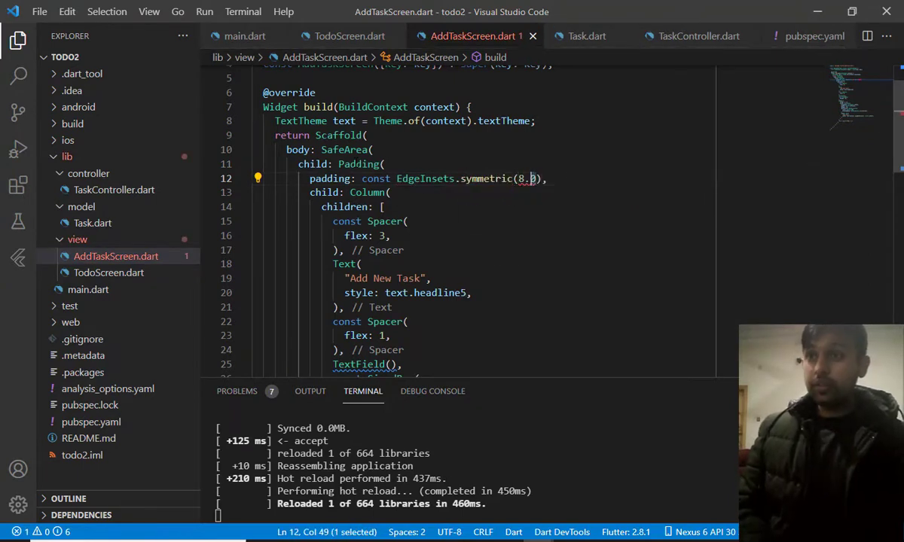
text(horizontal:)
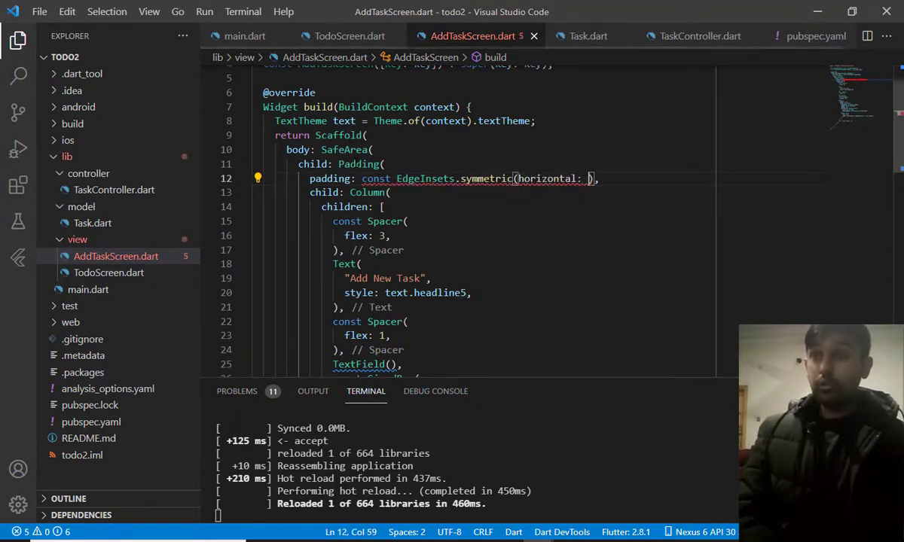
text(15)
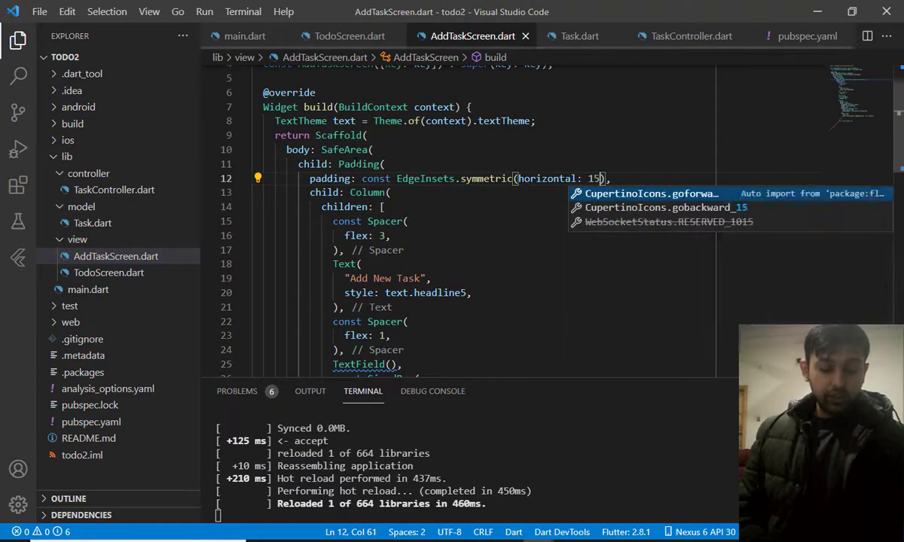
key(Escape)
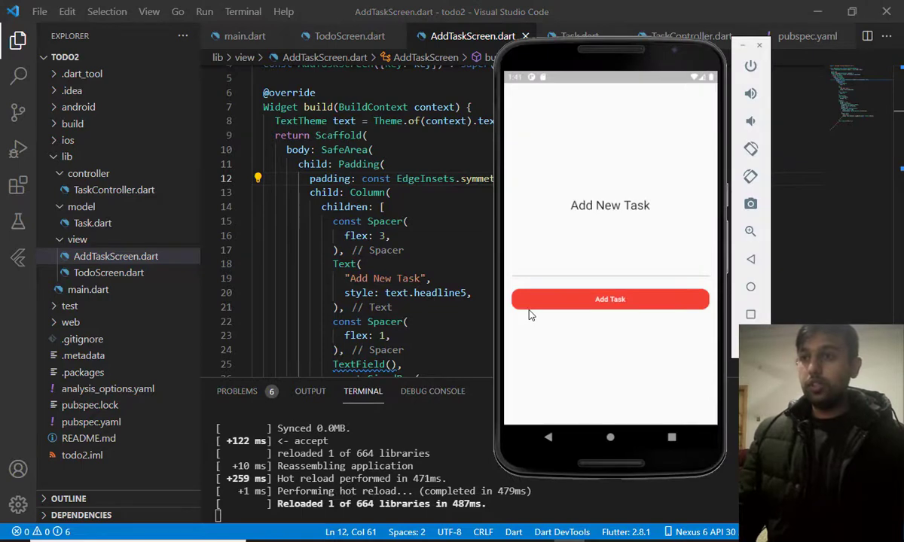
mouse_move(563, 326)
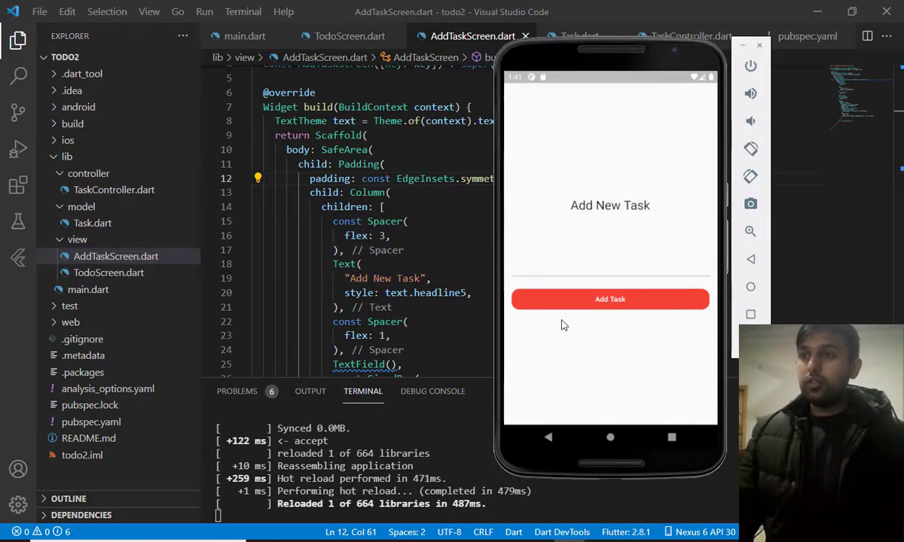
mouse_move(582, 304)
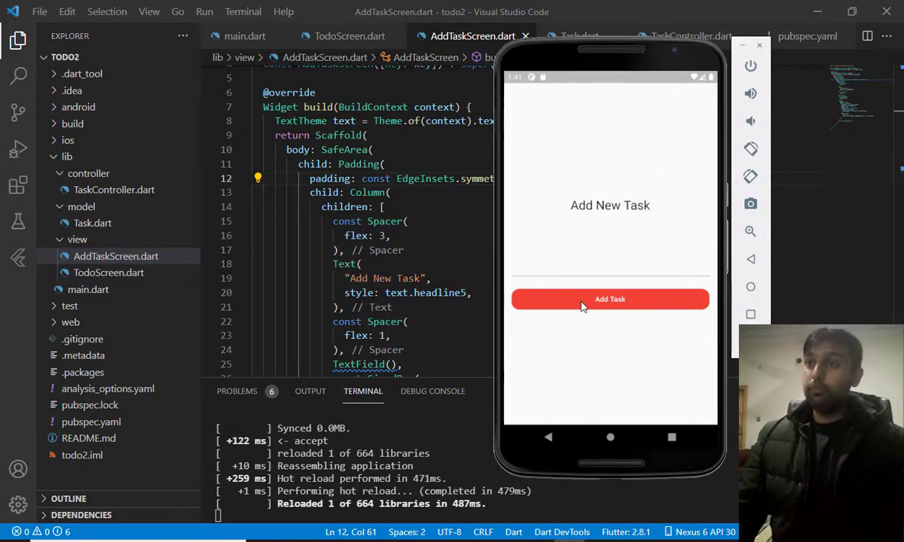
mouse_move(549, 253)
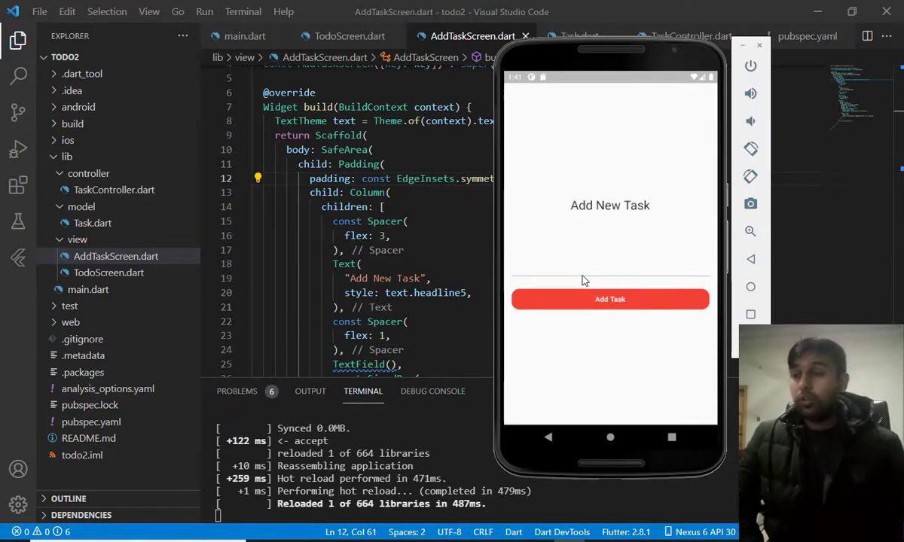
mouse_move(589, 277)
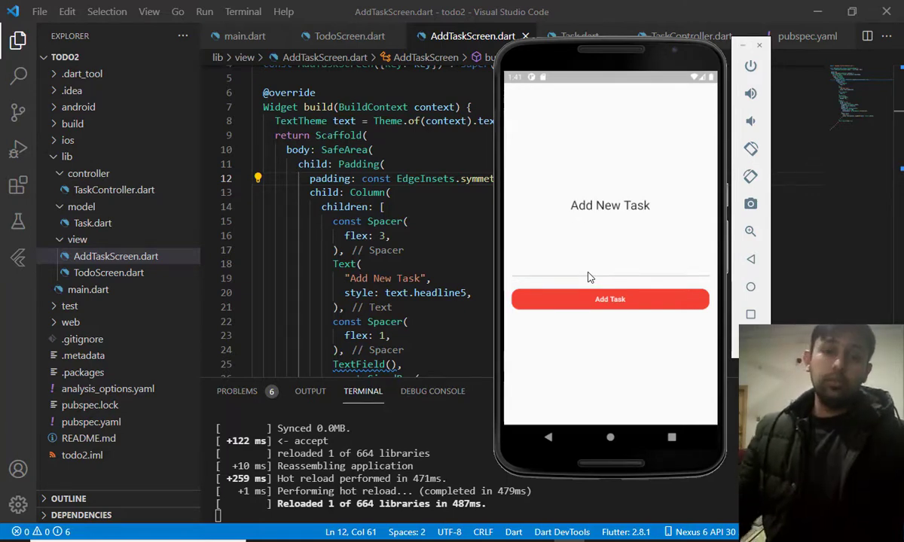
drag(610, 49, 557, 59)
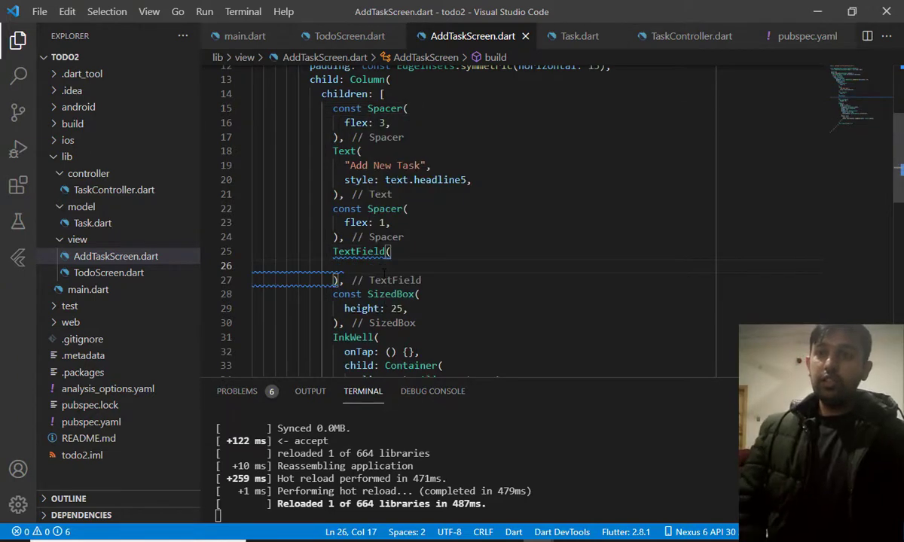
Give the TextField an InputDecoration with an OutlineInputBorder of BorderRadius.circular(25)
text(decoration:)
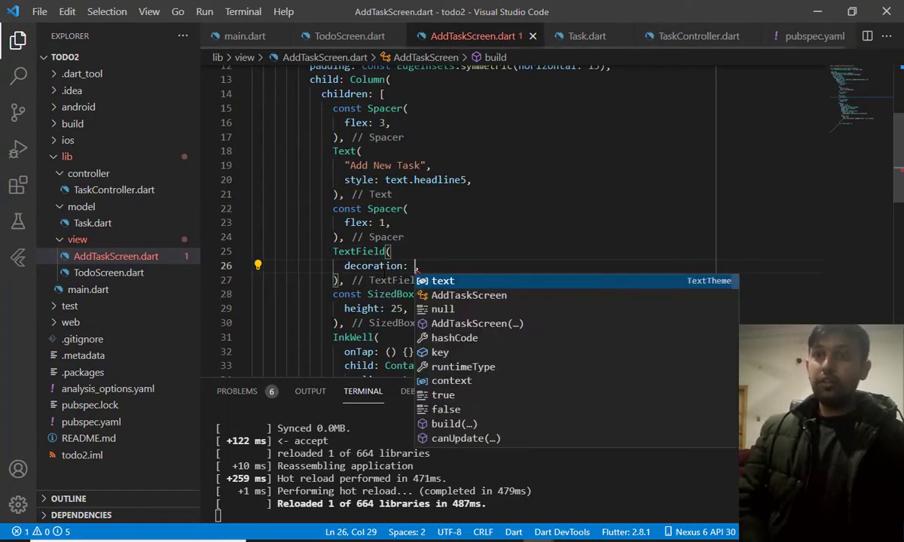
key(Escape)
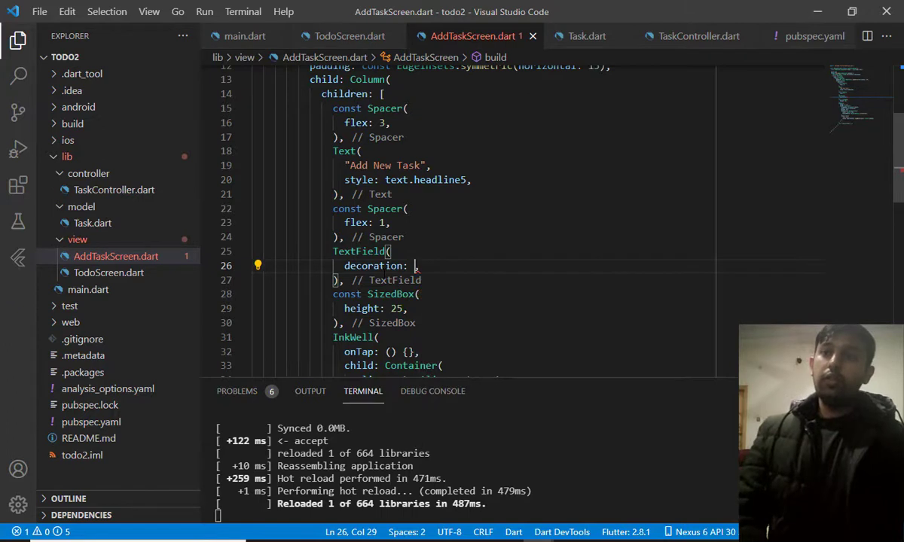
text(Inpu)
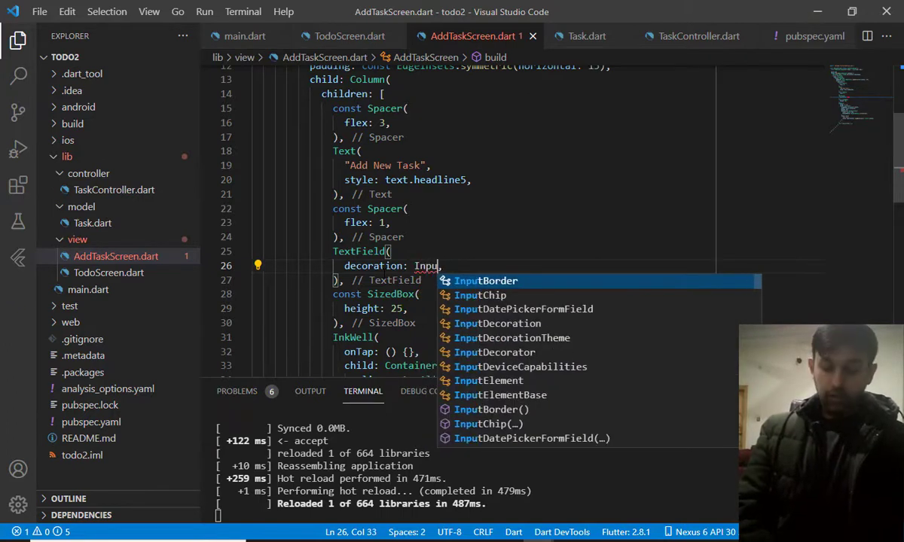
text(DE)
text(border:)
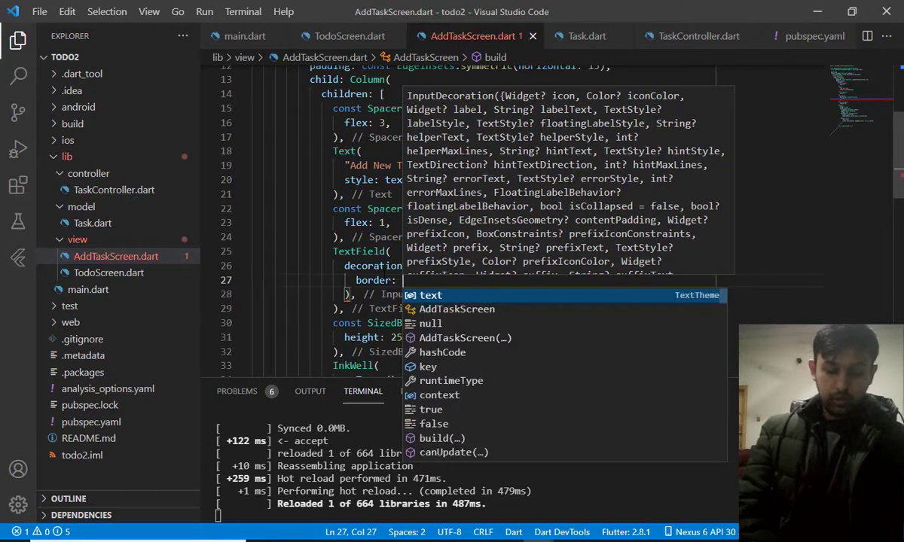
text(OutlineInputBorder()
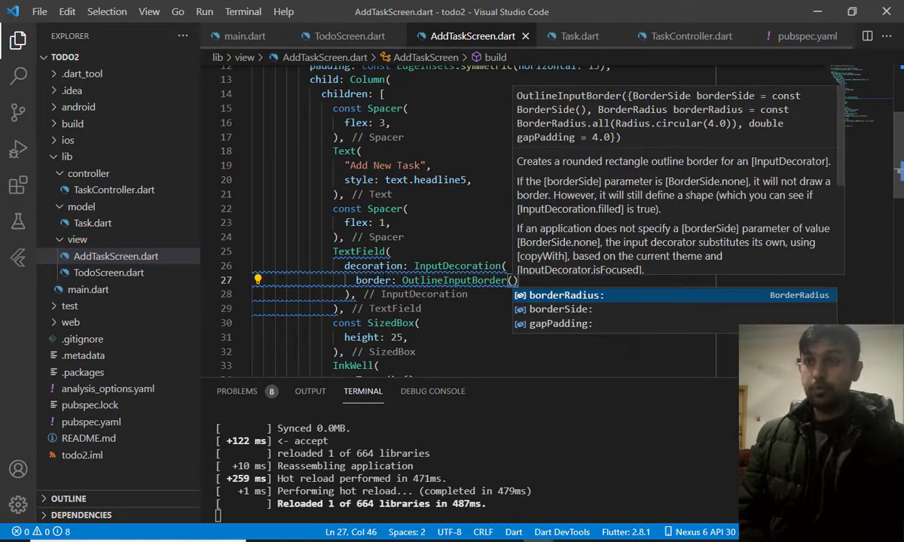
text(borderRadius: B)
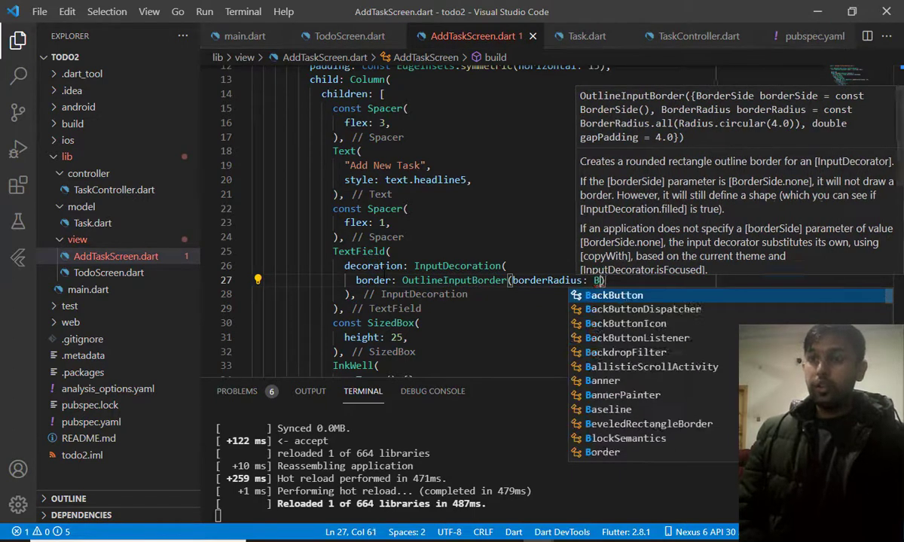
text(orde)
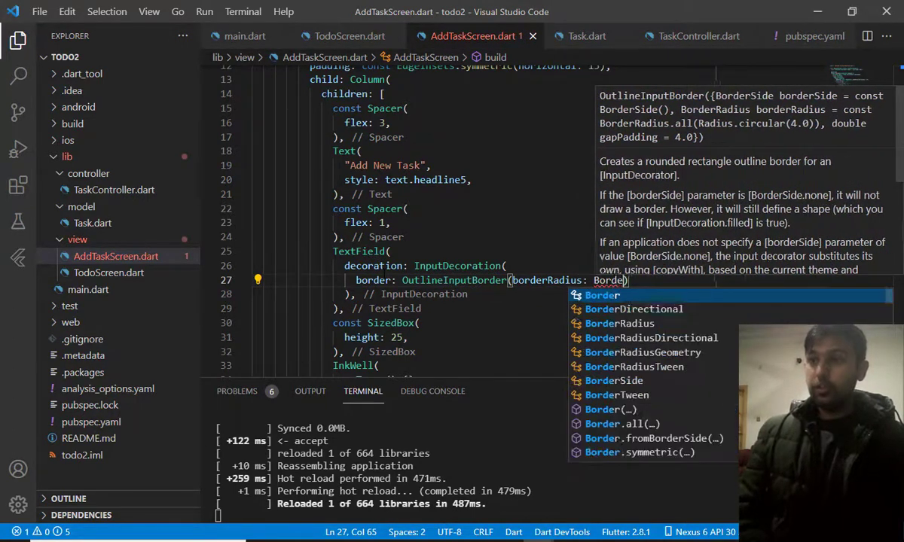
text(BorderRadius.circular(radius)
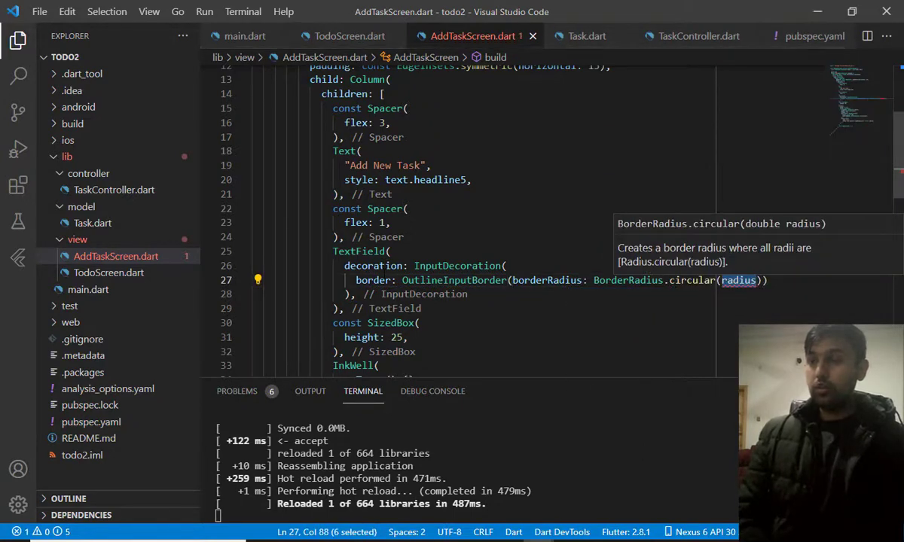
text(25)
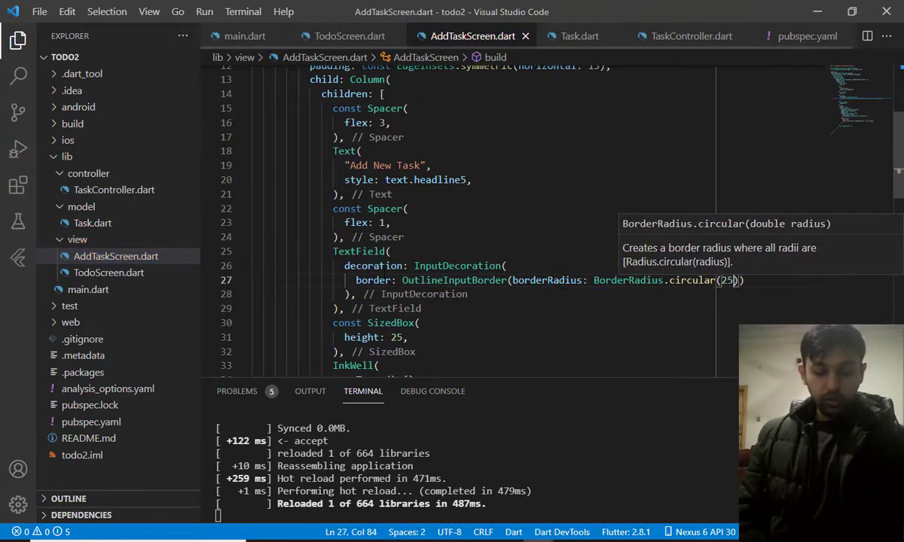
key(Enter)
text(fillColor: Colors.black12,)
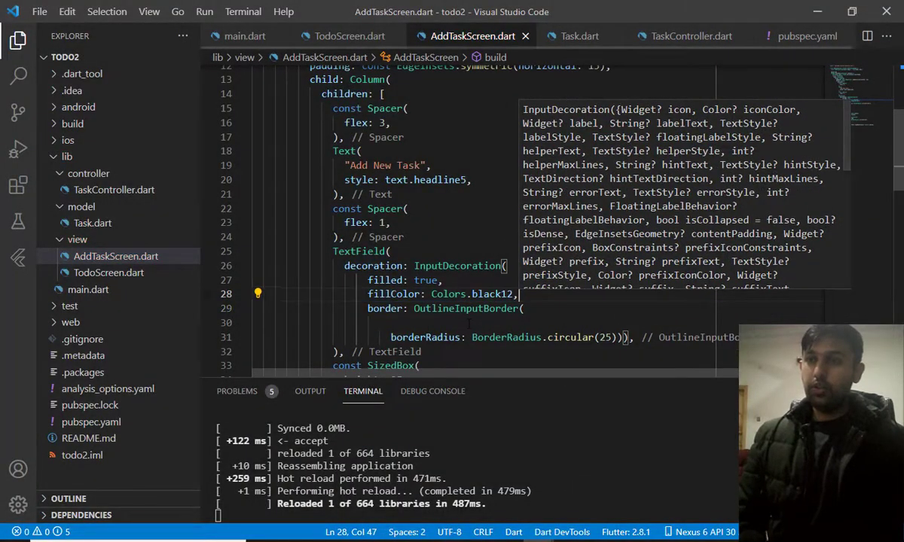
Add hintText "Enter Task Description" to the TextField decoration
text(hintText: "",)
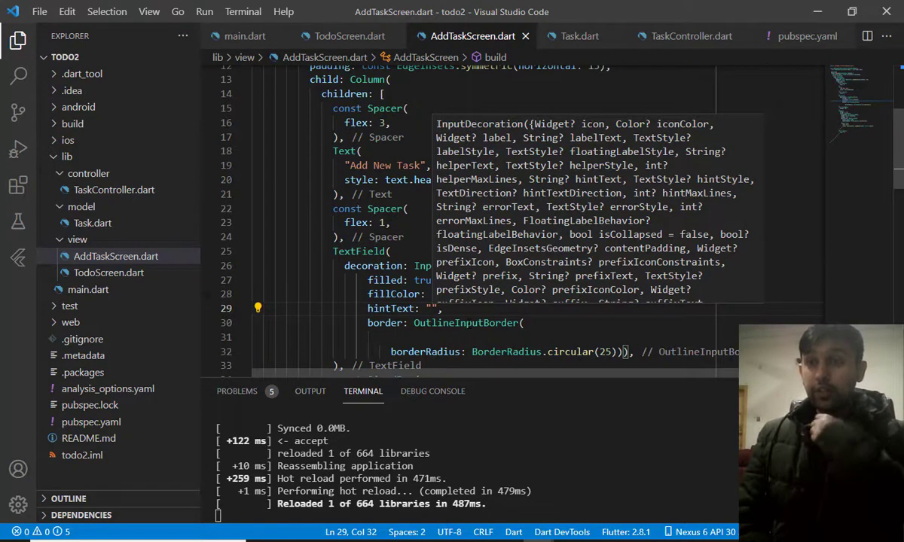
text(Enter)
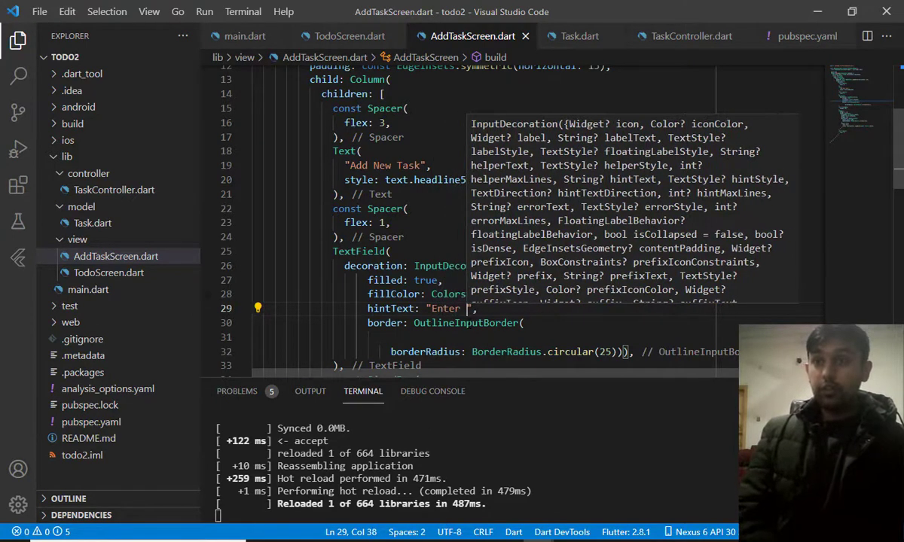
text(Task Dew)
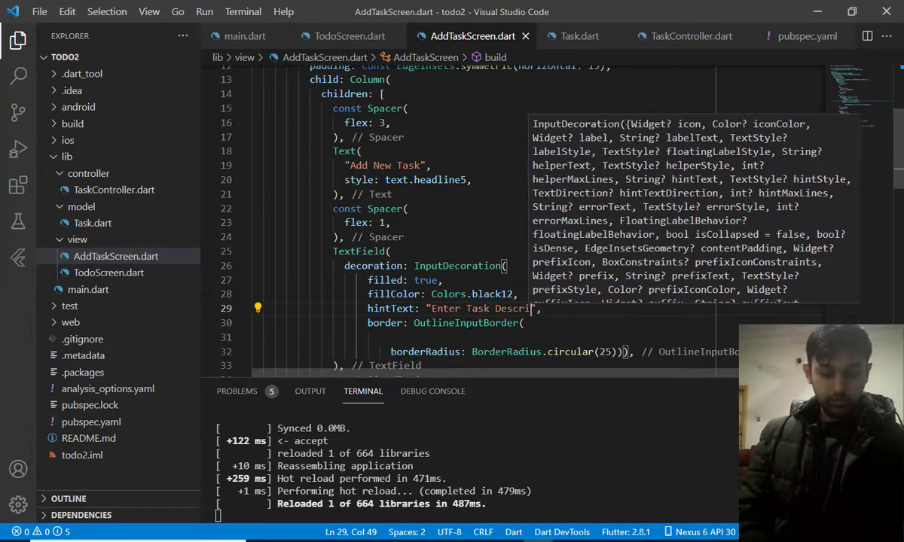
text(ption)
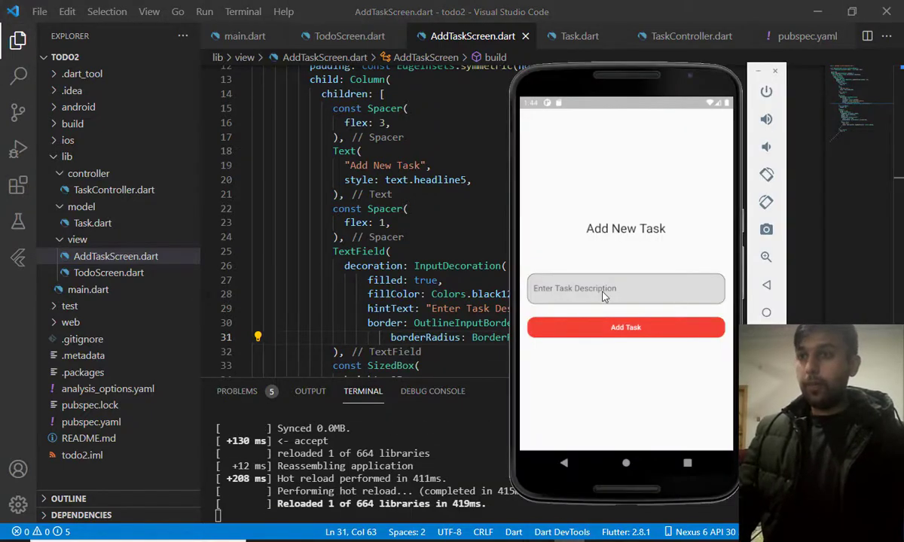
Type test characters 'asasasas' into the emulator's task description field to confirm input works
text(asasasasasas)
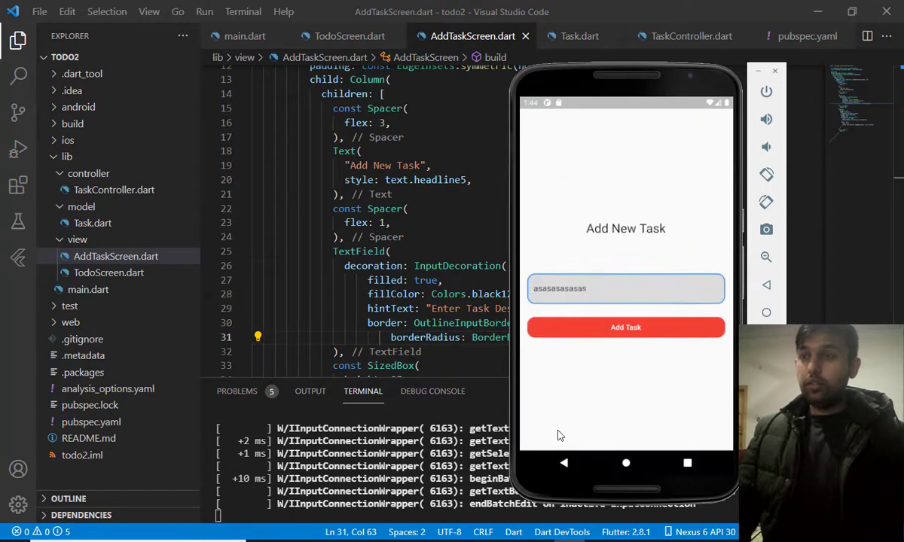
mouse_move(565, 354)
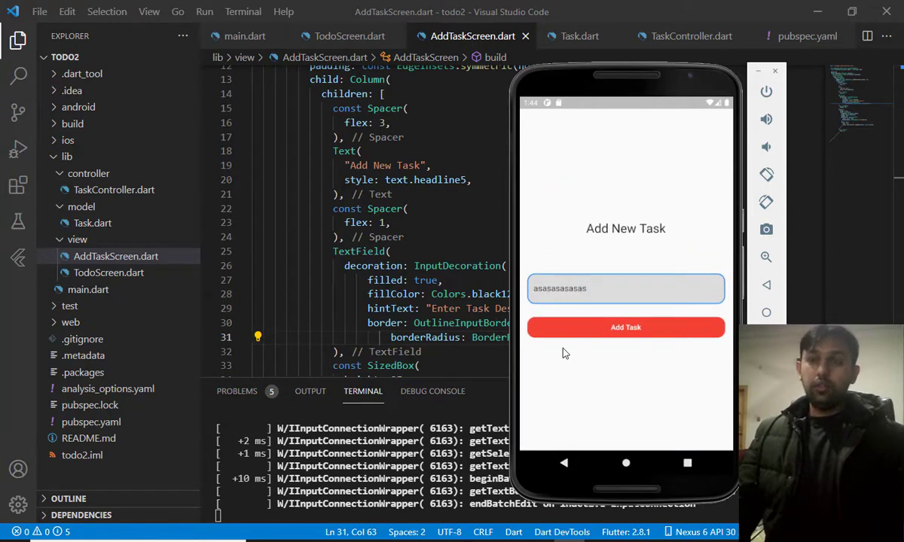